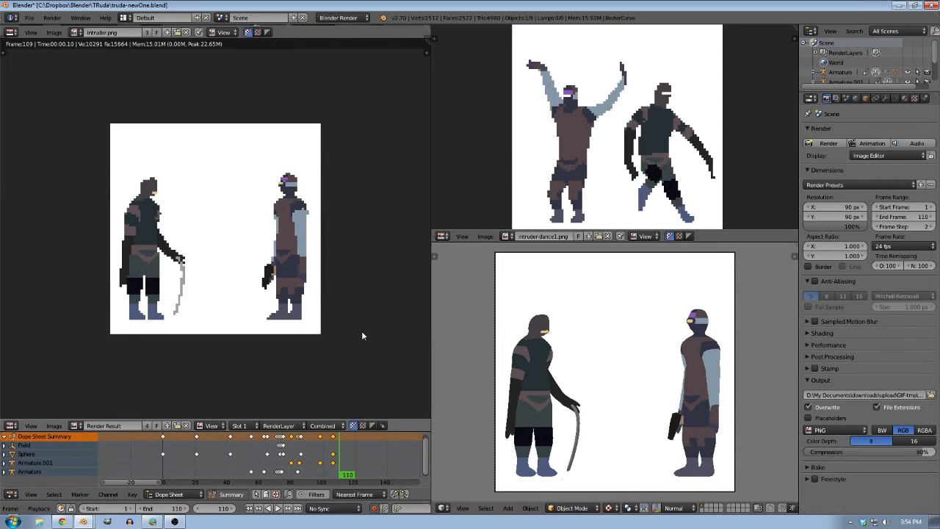
mouse_move(332, 394)
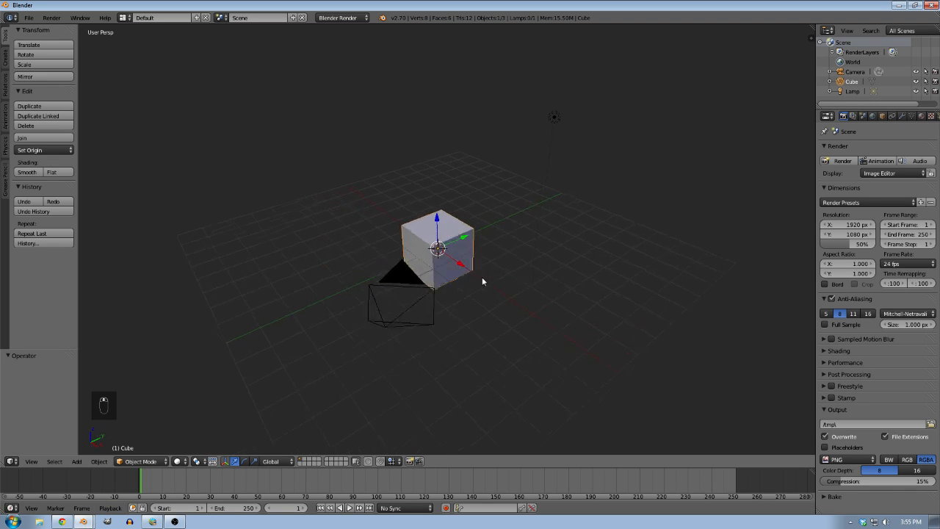
Switch the camera to Orthographic, reposition it on the cube and set the render to 64 × 64
key("z")
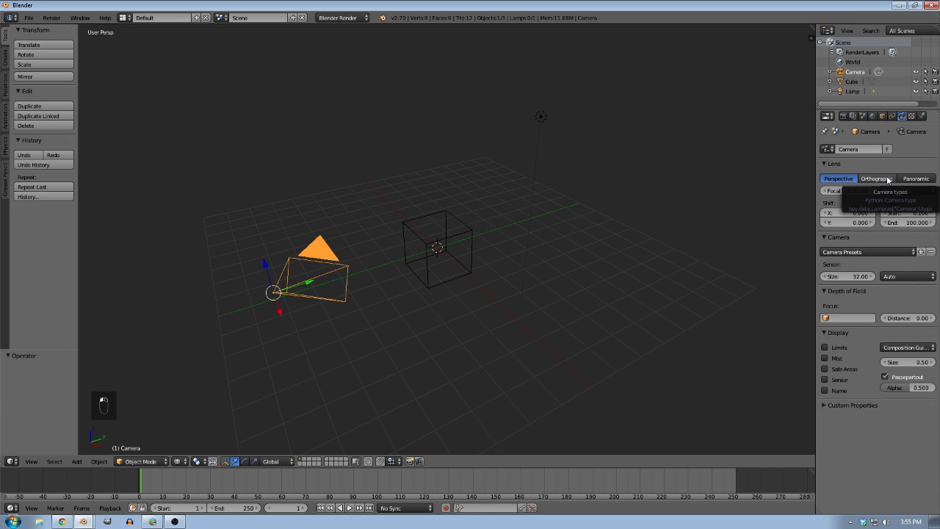
left_click(875, 179)
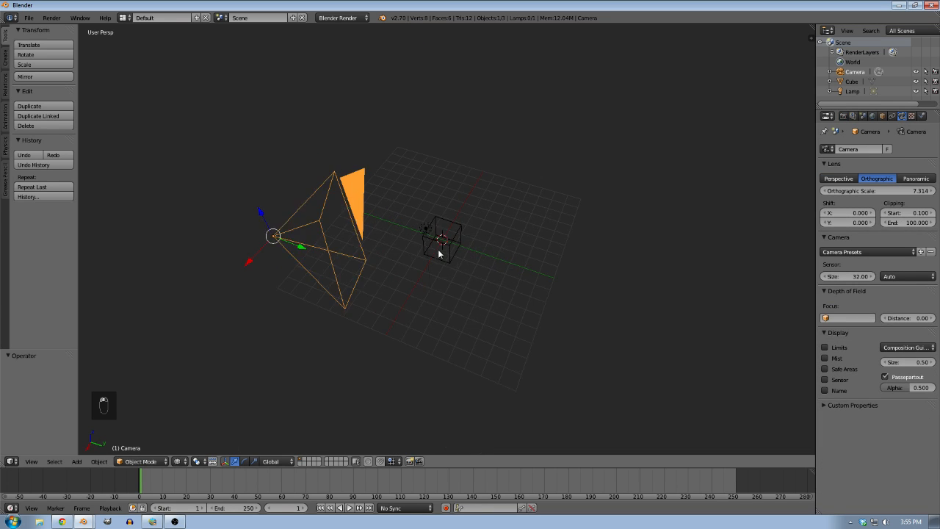
key("alt+r")
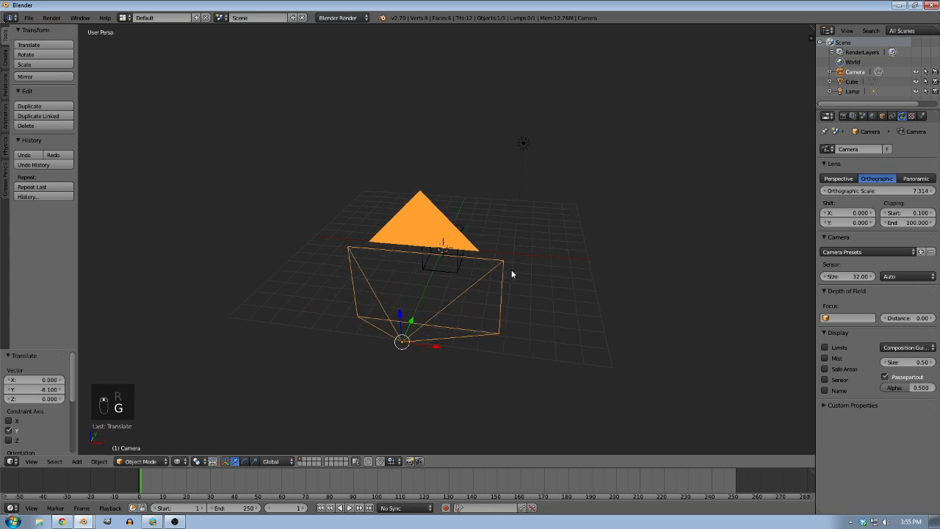
left_click(828, 116)
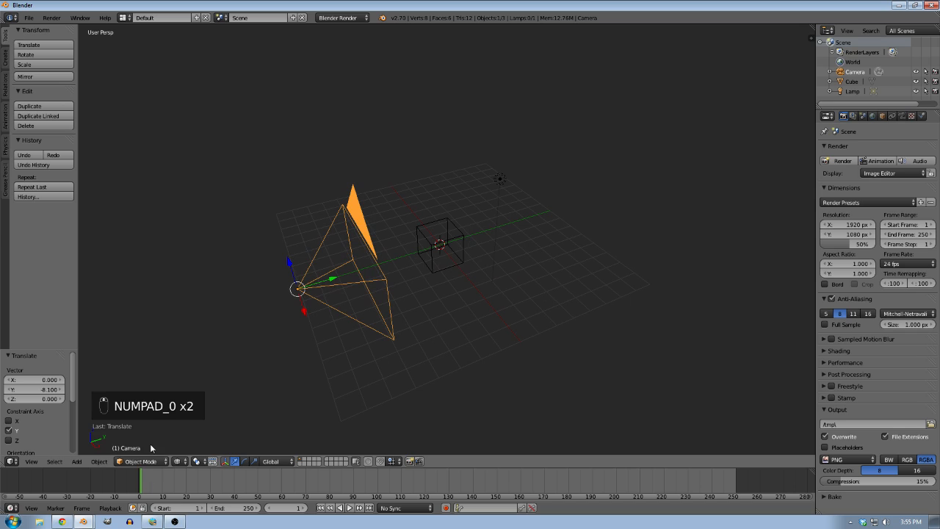
left_click(844, 225)
type("64")
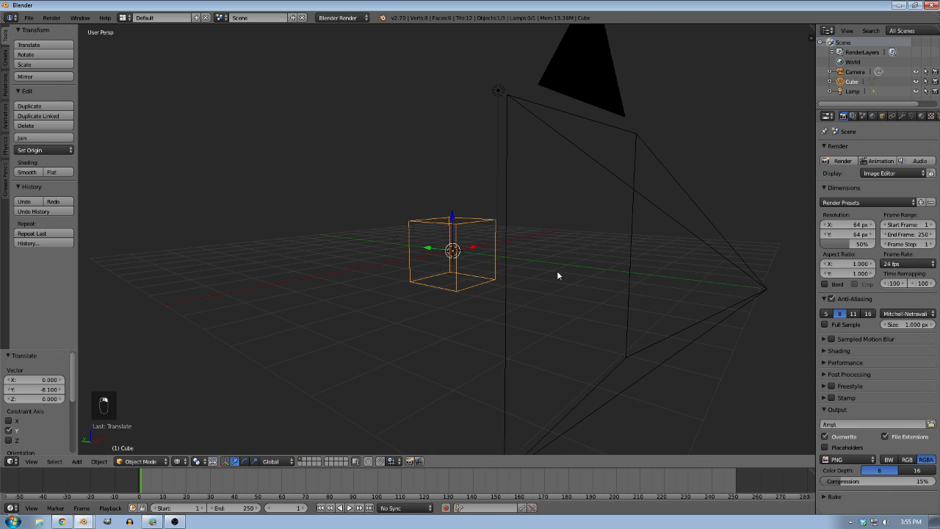
mouse_move(687, 302)
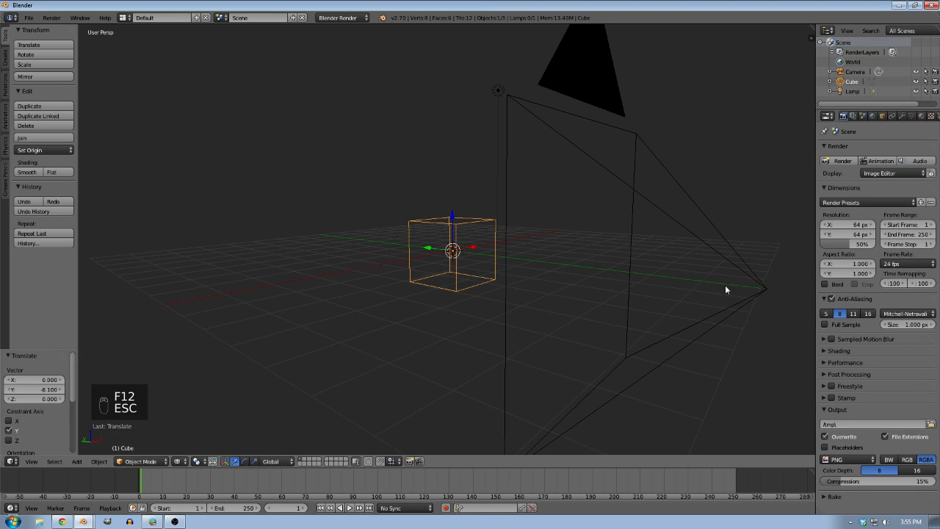
mouse_move(467, 232)
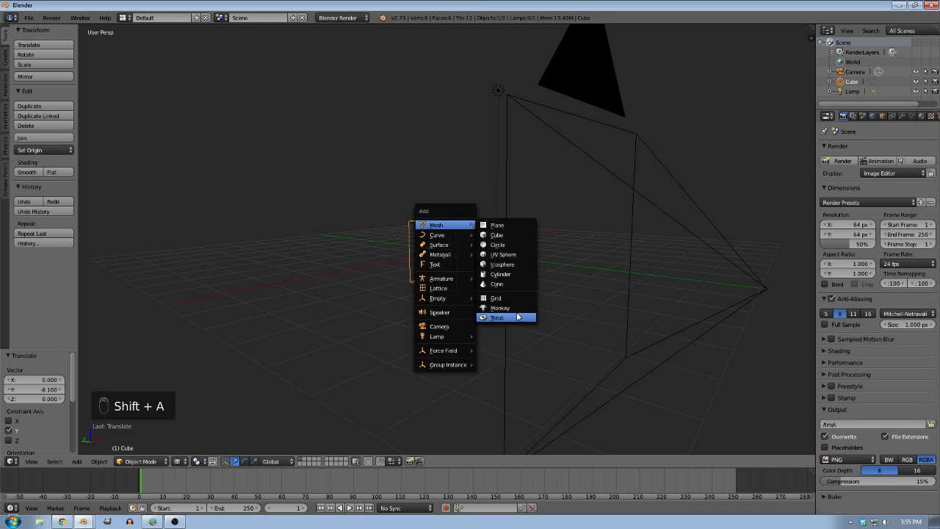
Add a torus mesh and place it tilted beside the cube in the camera view
left_click(496, 317)
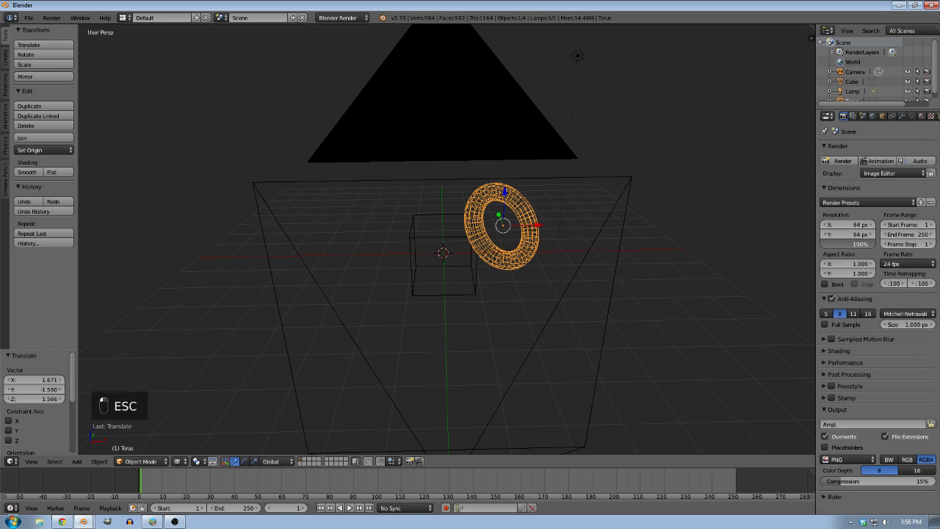
mouse_move(831, 300)
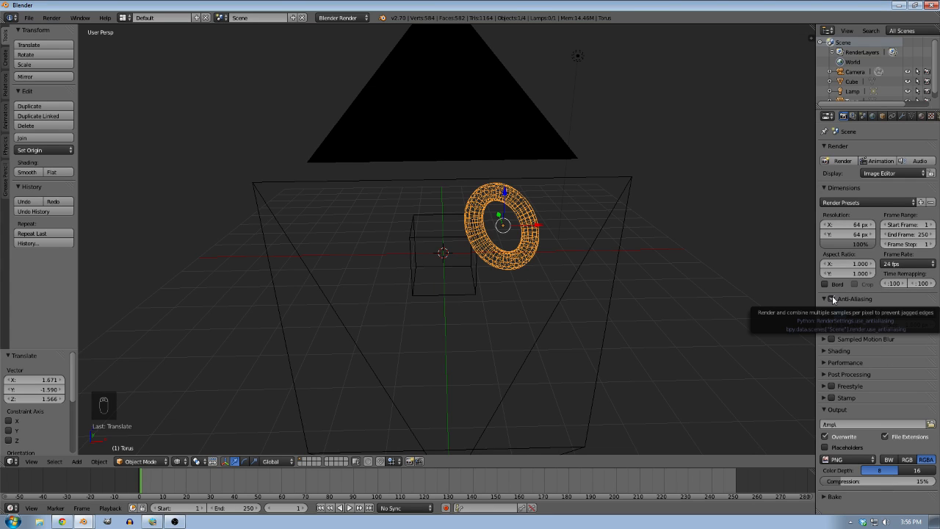
Create a shadeless material for the torus with a blue diffuse colour
left_click(825, 299)
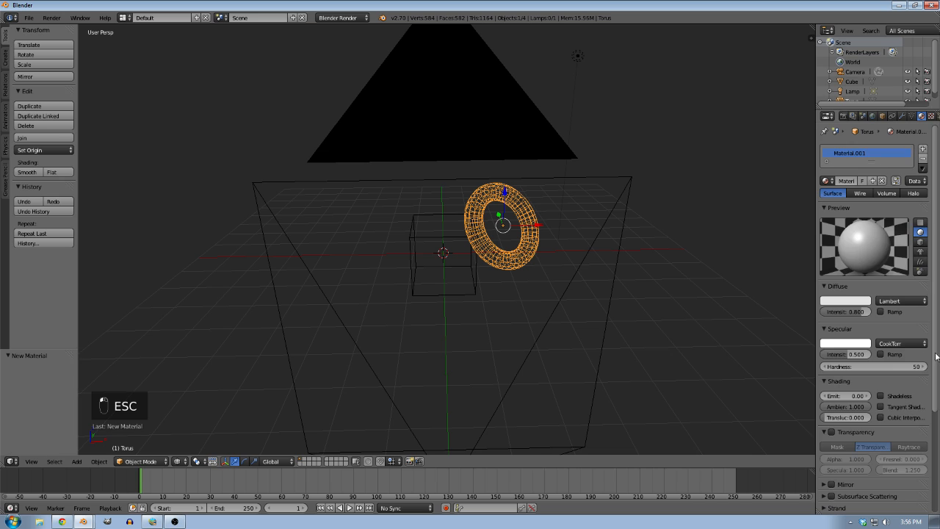
left_click(881, 397)
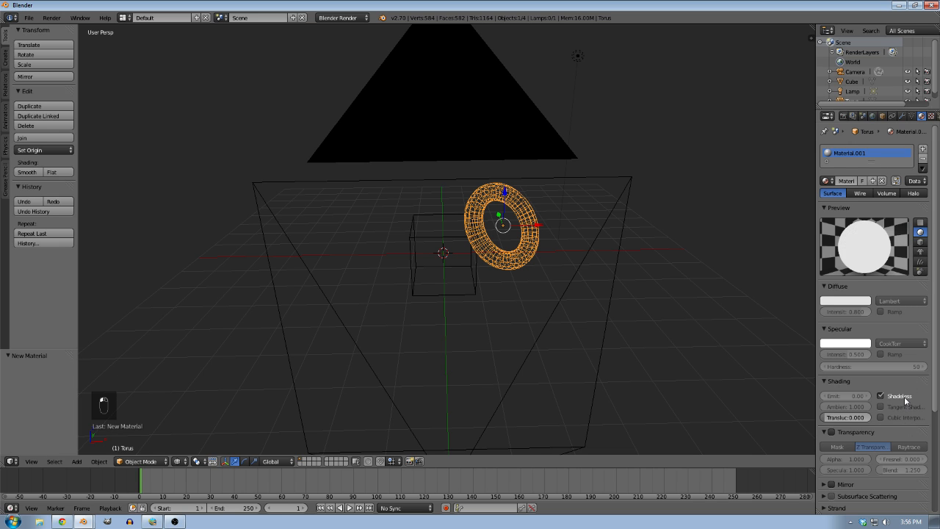
mouse_move(845, 299)
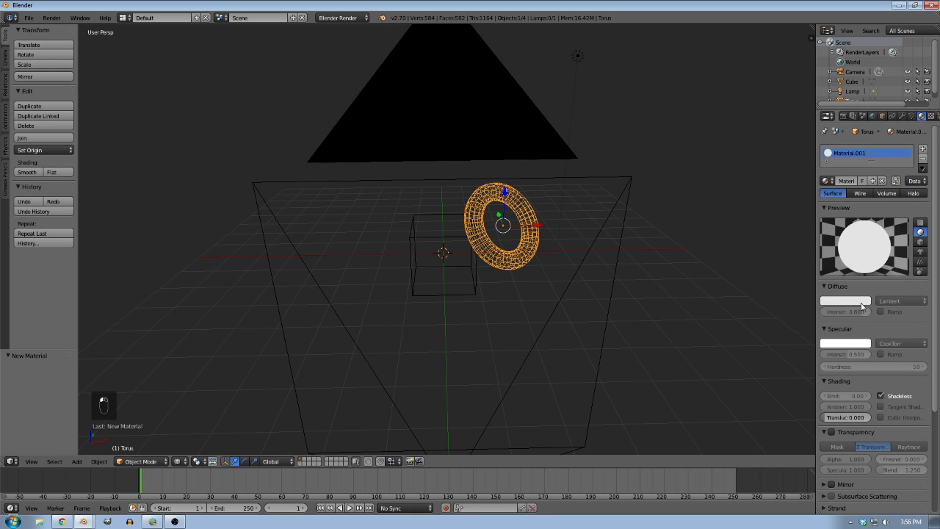
left_click(844, 299)
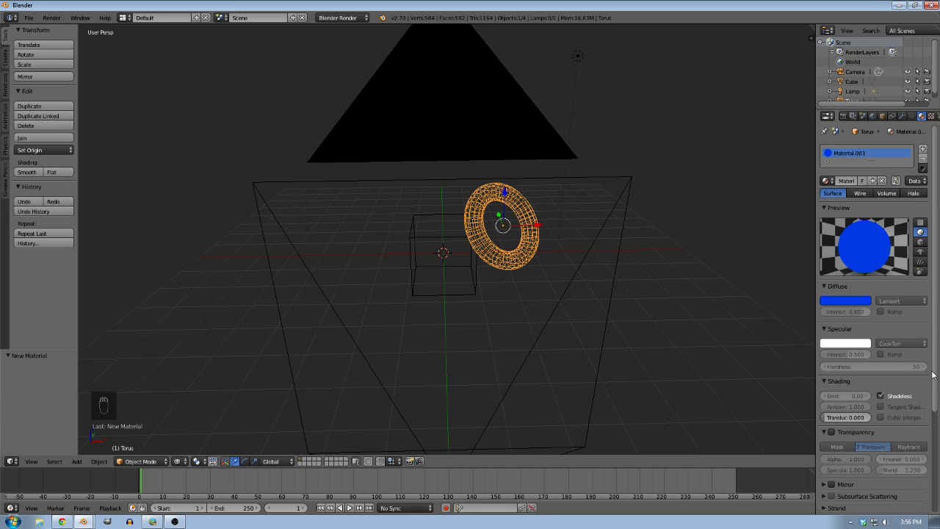
left_click(441, 250)
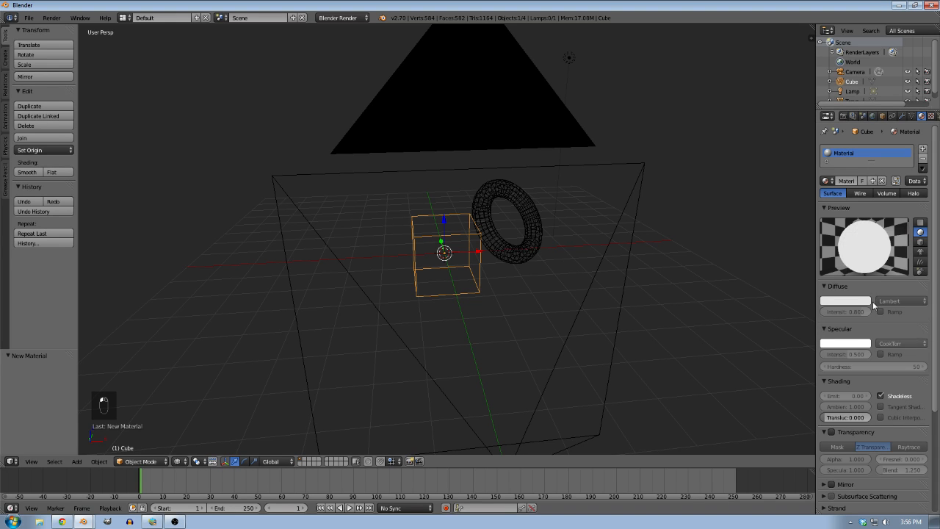
Set the cube's diffuse colour to orange and render the low-res orange square and blue ring
left_click(844, 300)
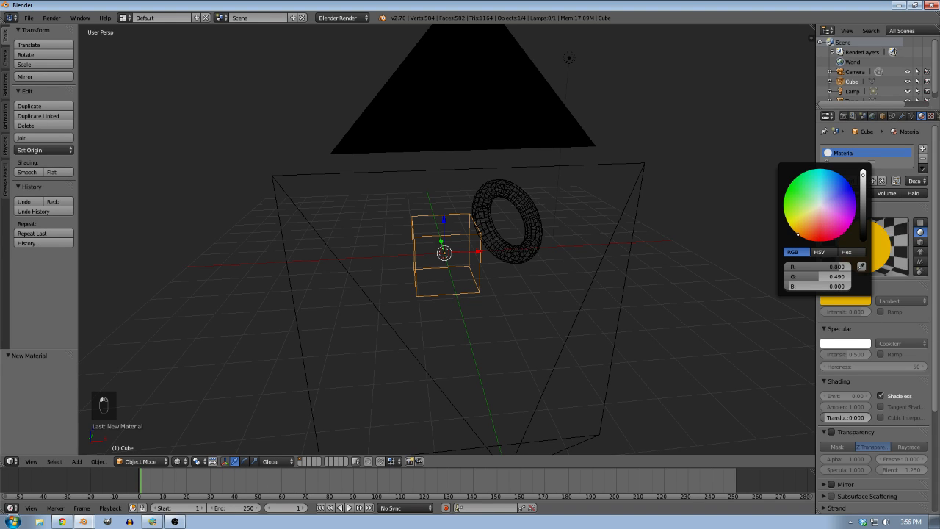
key("F12")
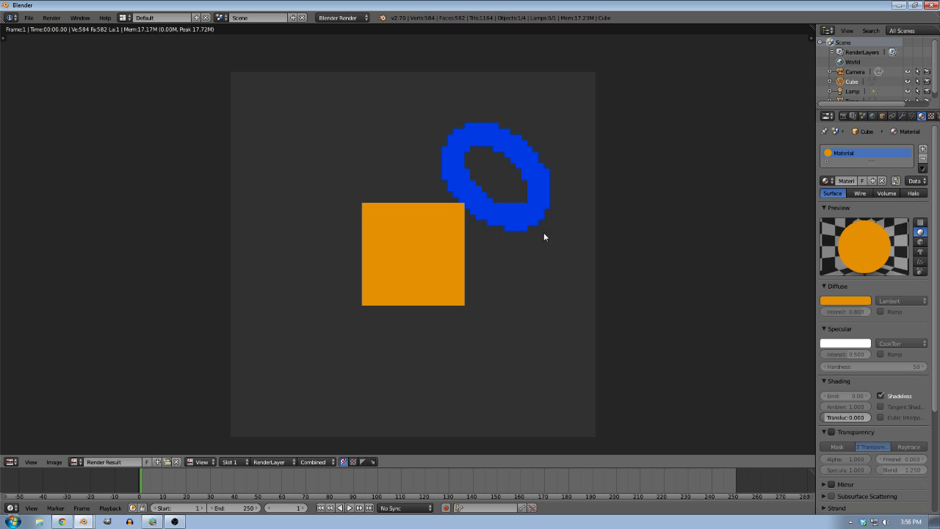
mouse_move(514, 221)
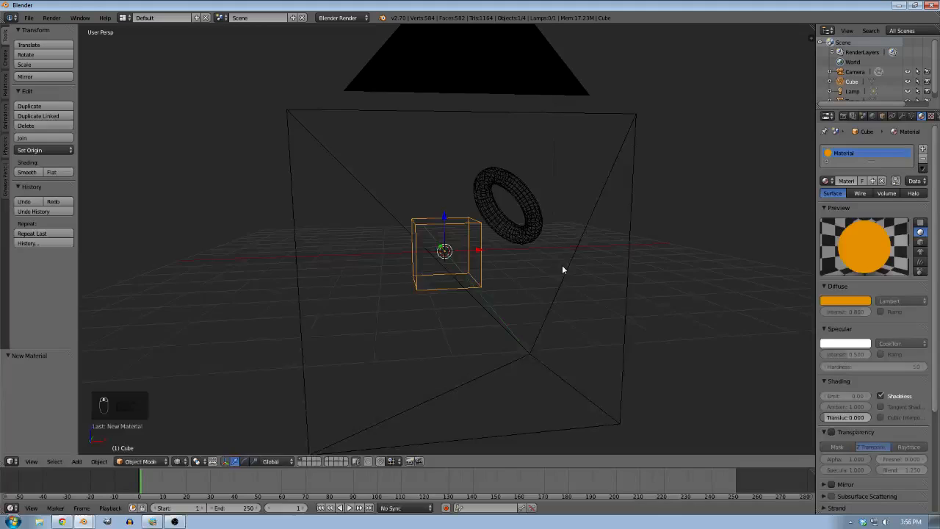
key("F12")
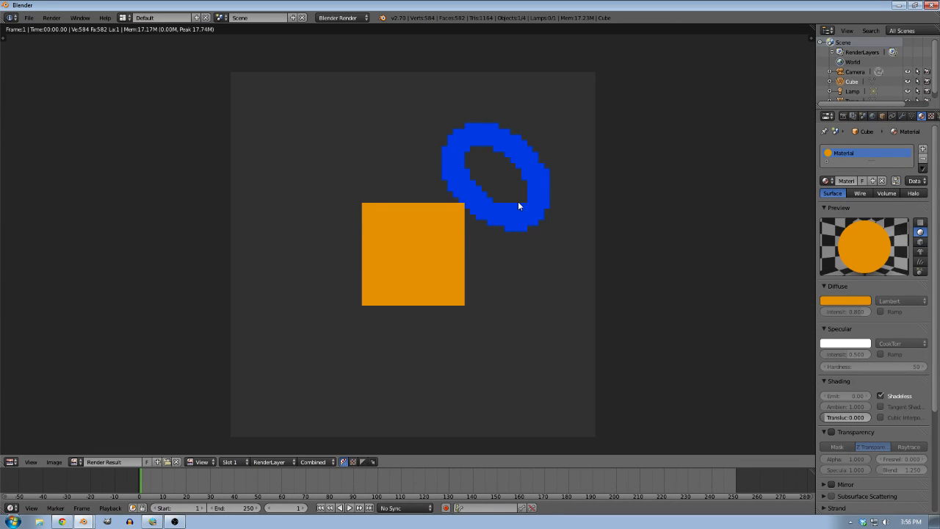
key("esc")
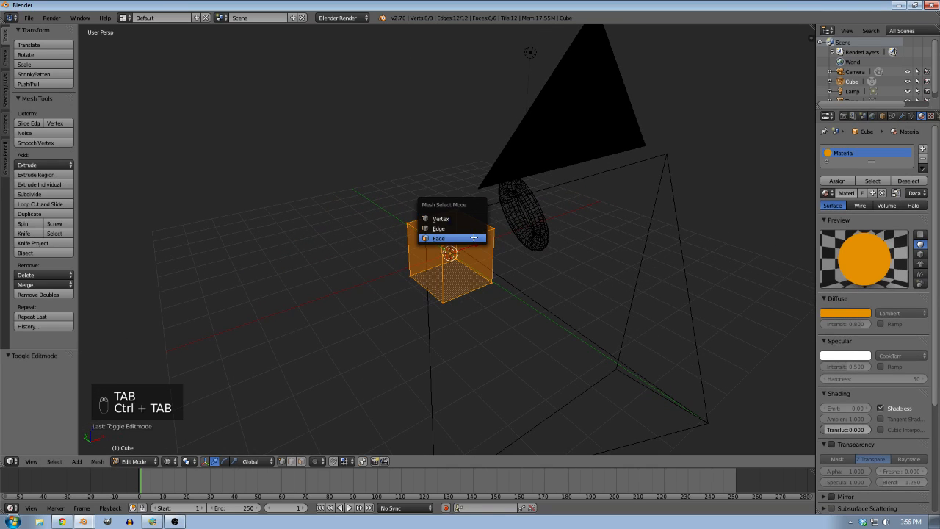
Assign a red Material.001 to the cube's top face in face-select mode and render a preview
left_click(439, 238)
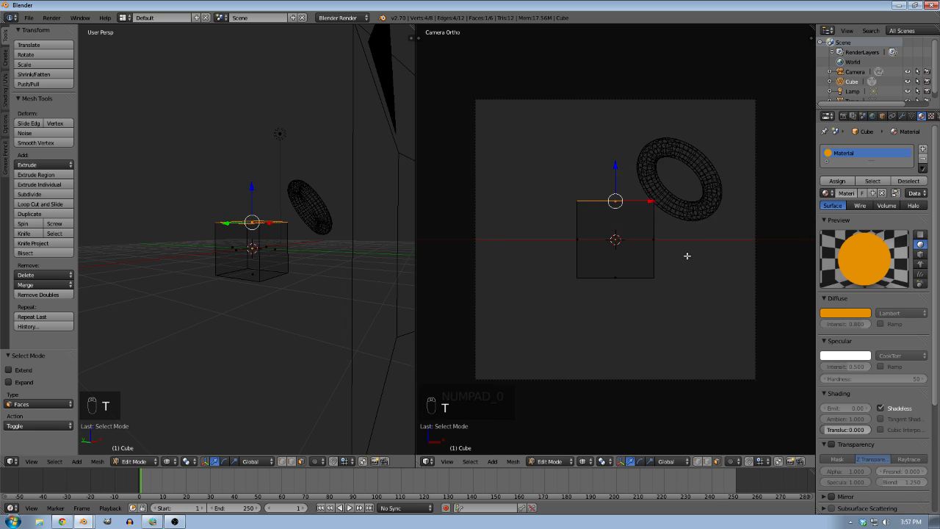
key("e")
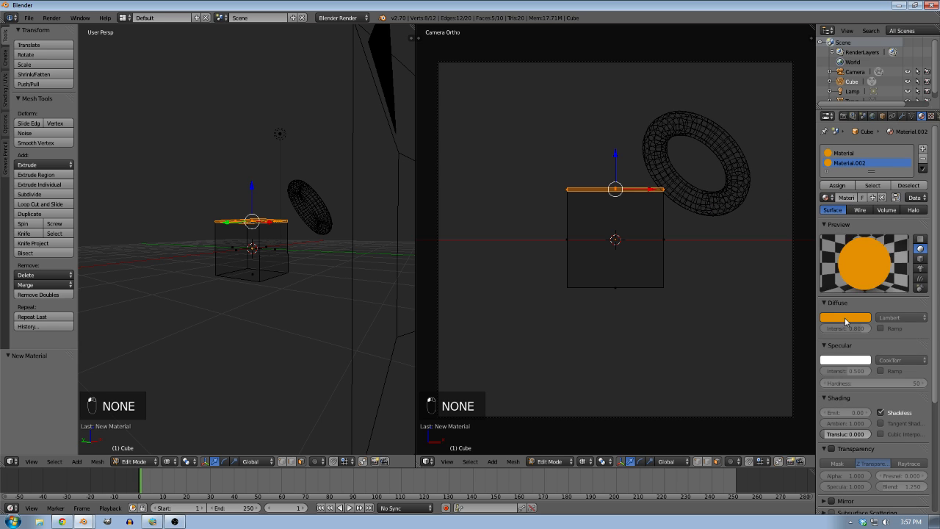
left_click(844, 318)
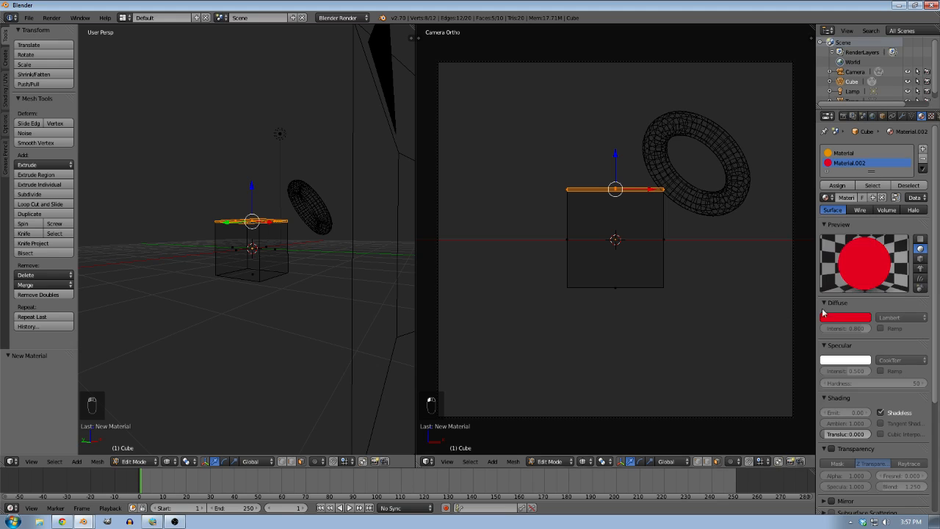
key("Alt+z")
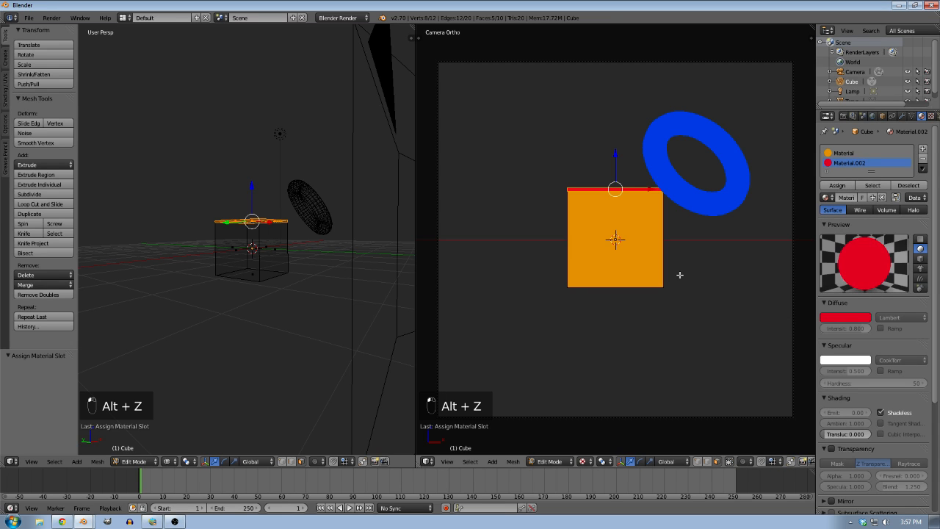
key("g")
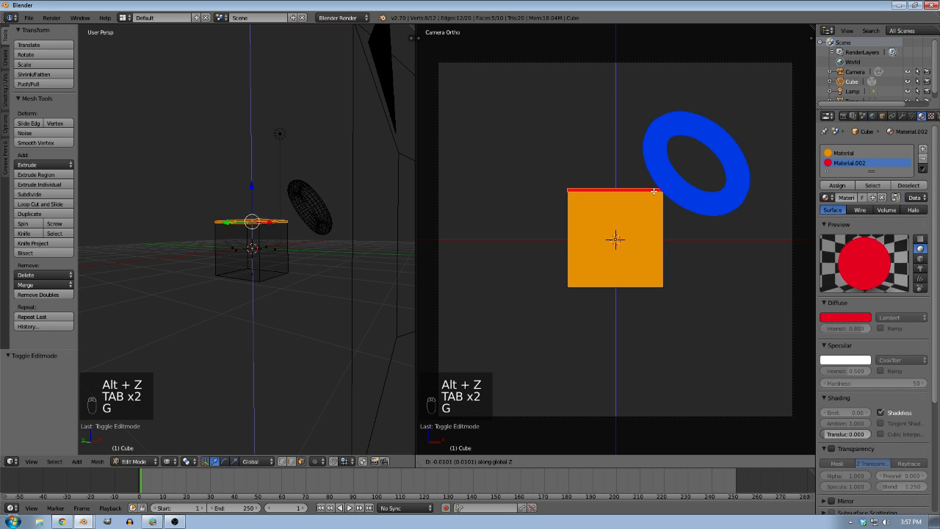
key("s")
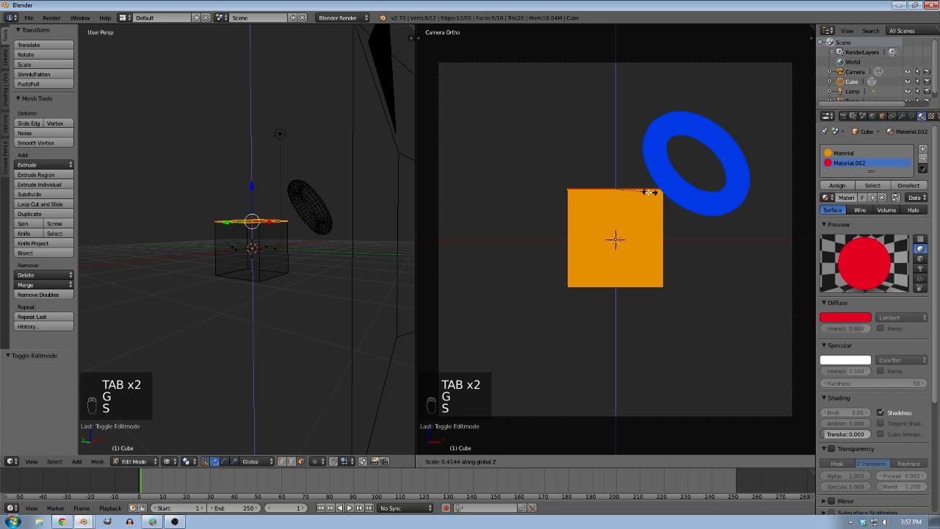
left_click(828, 116)
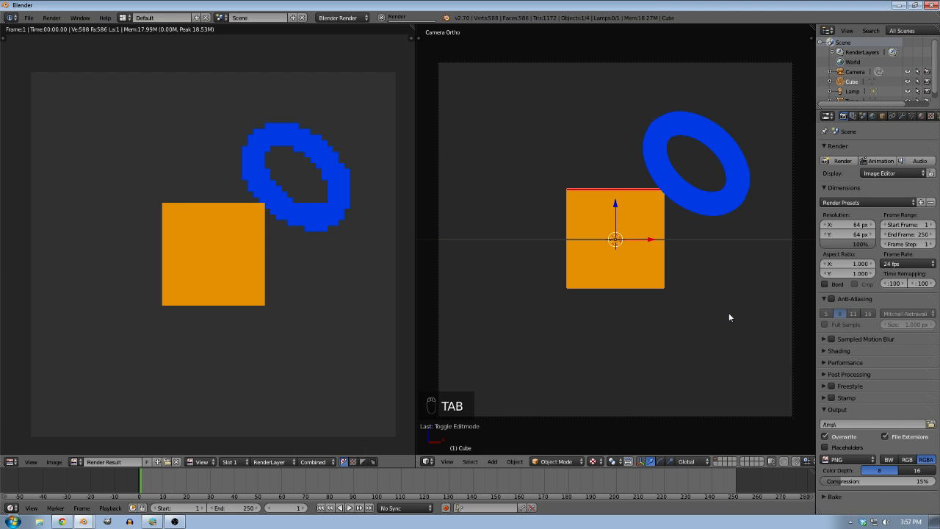
Scale up the cube's red top faces so the red strip reads in the render, and re-render
key("Tab")
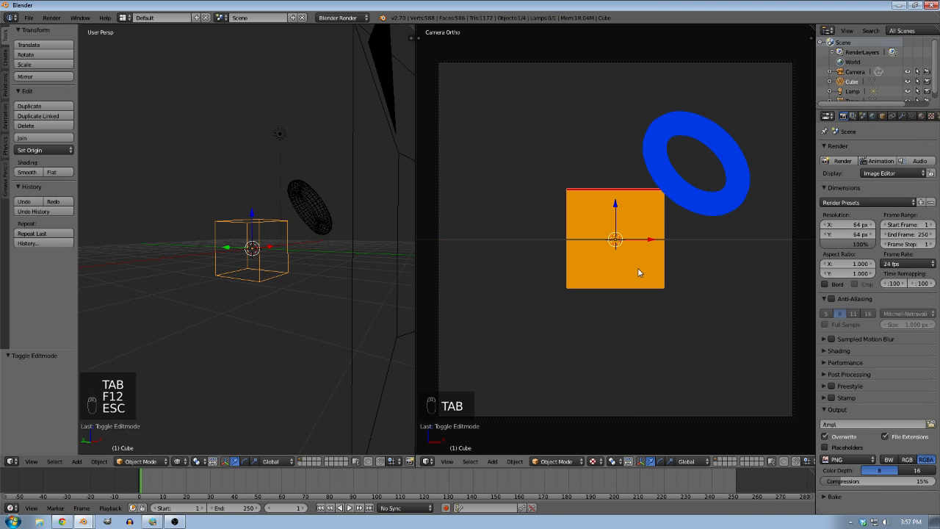
key("g")
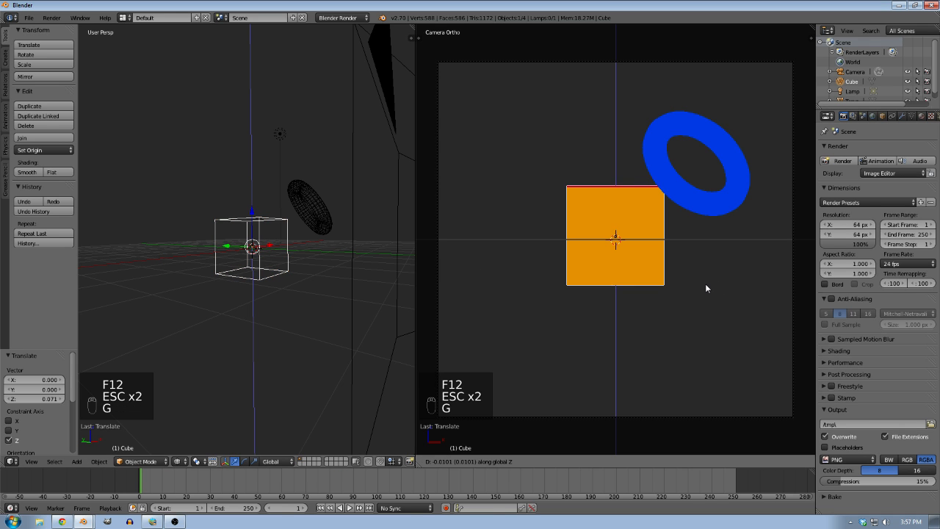
key("f12")
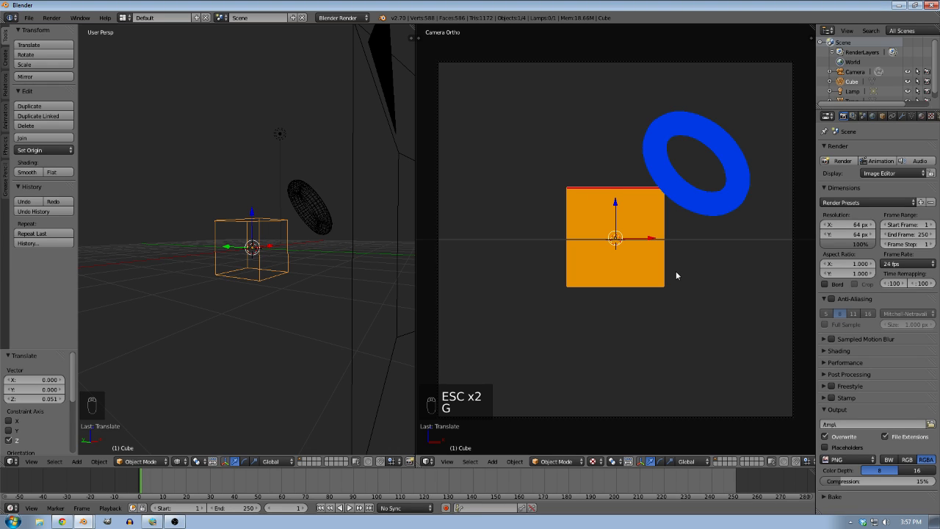
mouse_move(688, 261)
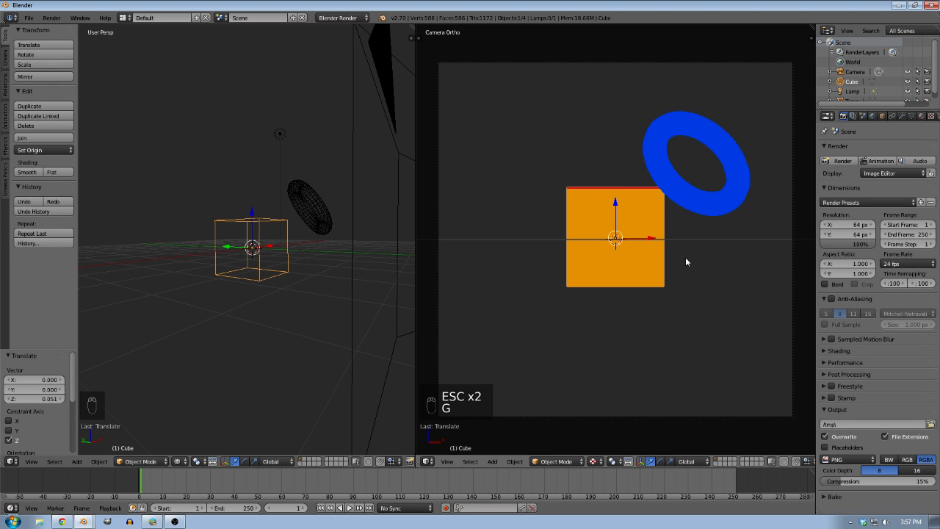
key("Tab")
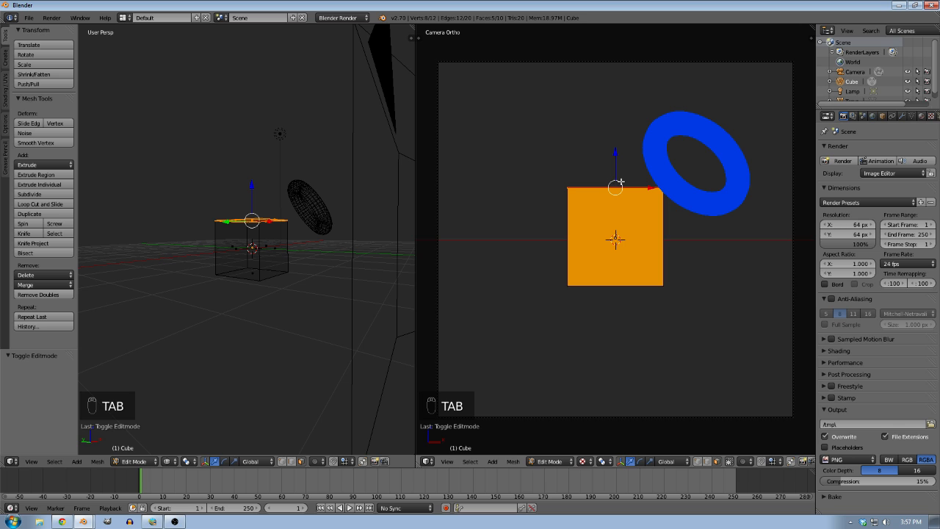
key("s")
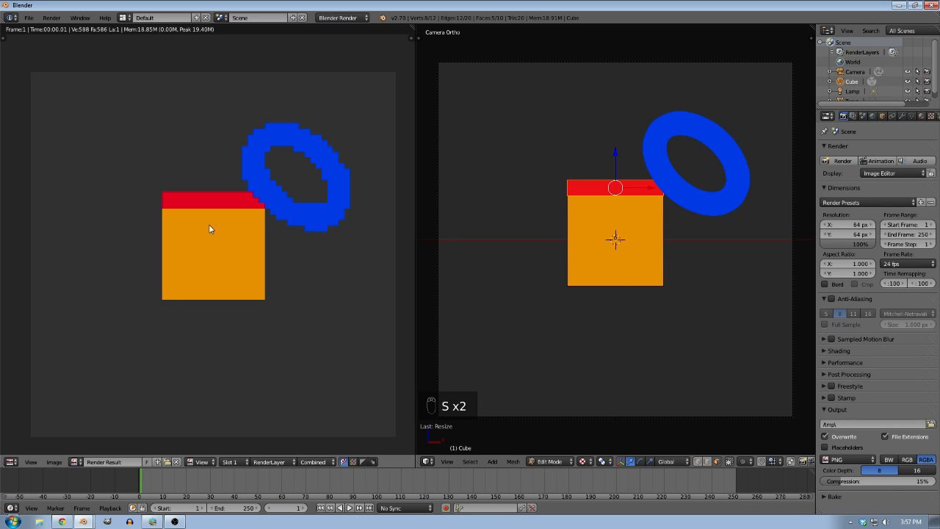
mouse_move(111, 520)
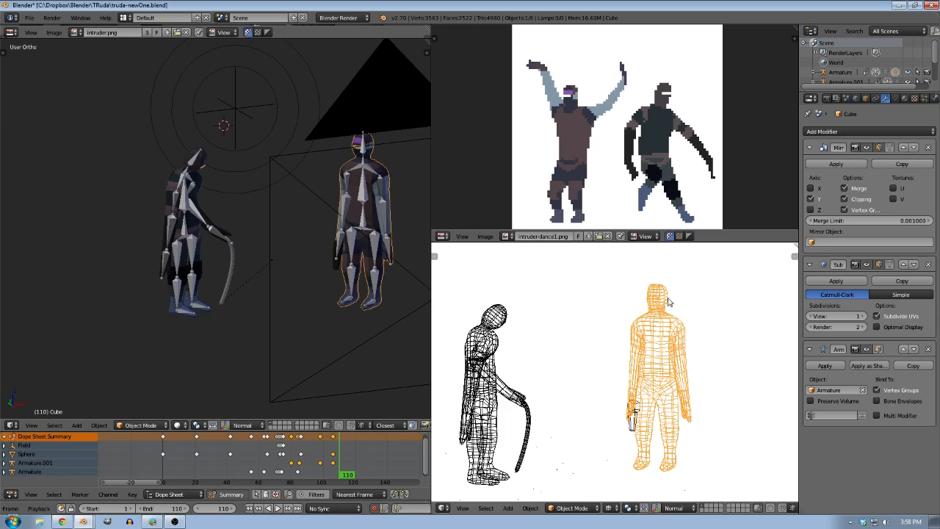
mouse_move(552, 132)
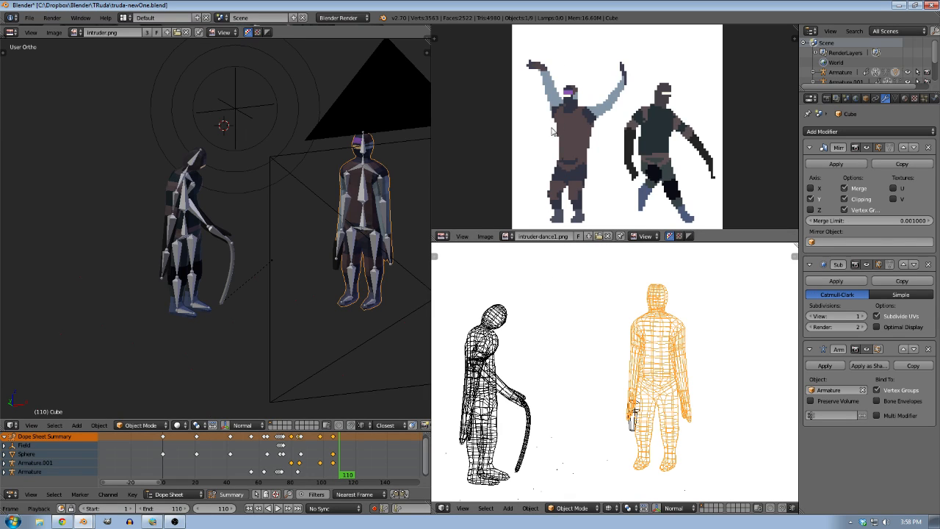
mouse_move(567, 106)
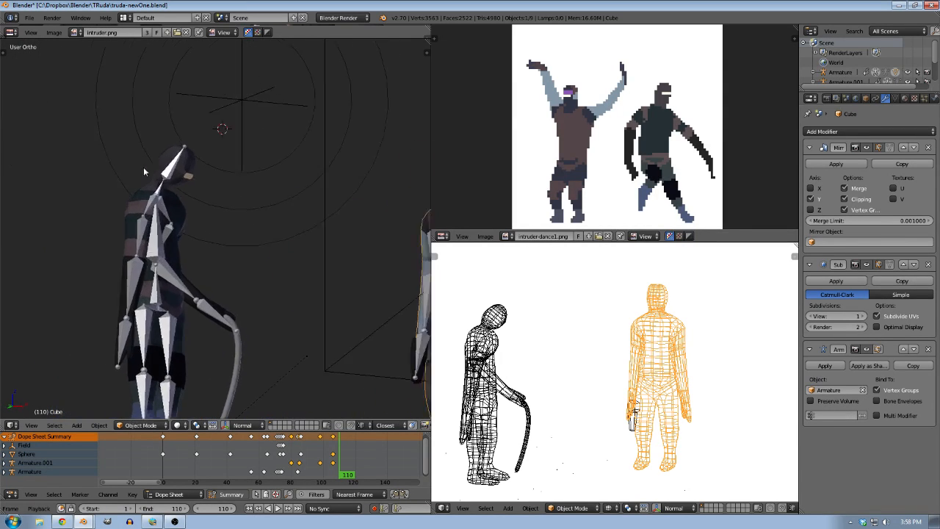
Scrub the character animation's timeline through the shooting frames, rendering them
left_click(301, 473)
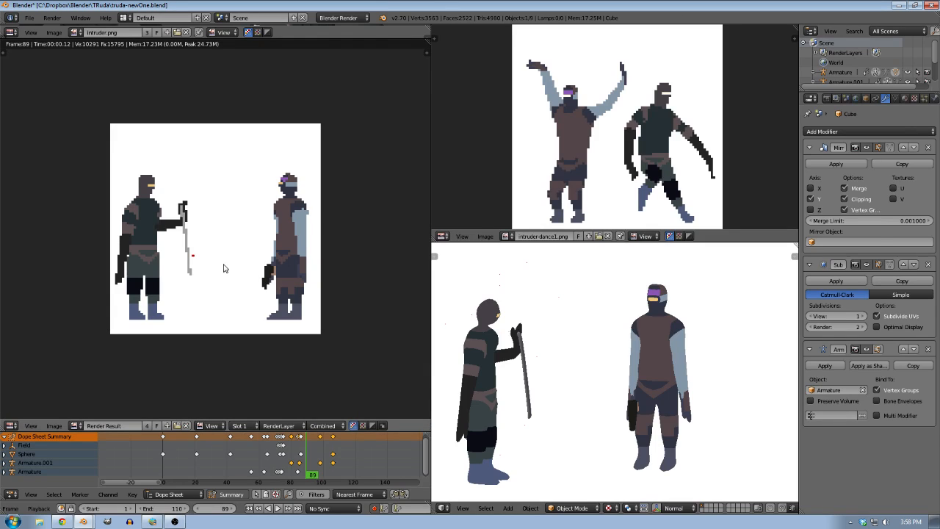
mouse_move(188, 287)
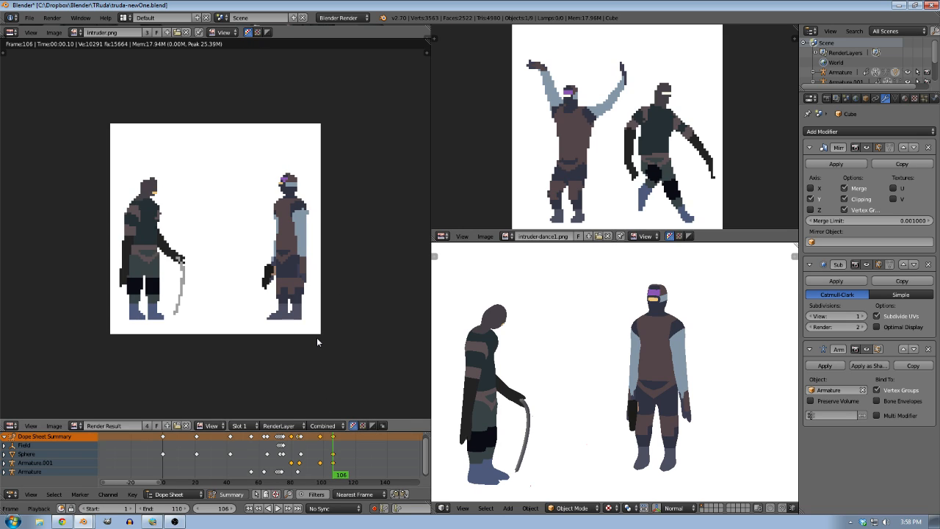
left_click(226, 473)
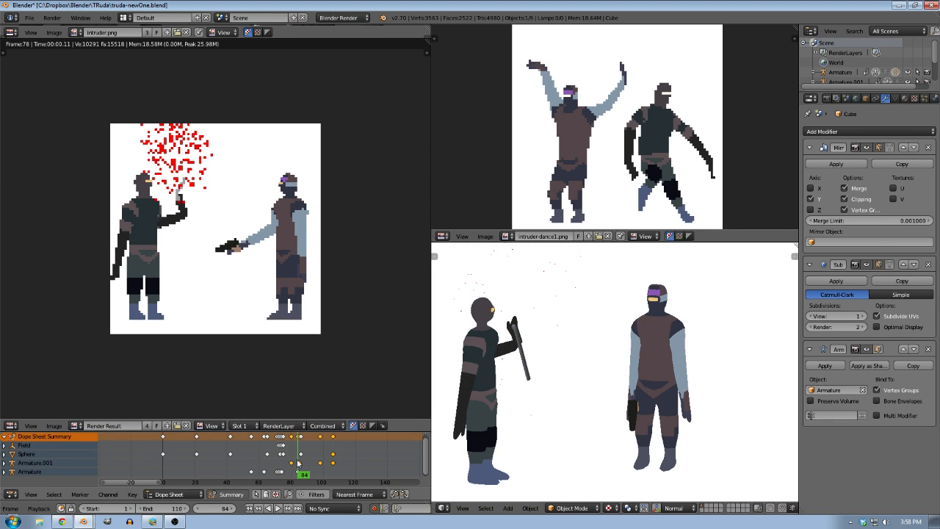
left_click(296, 472)
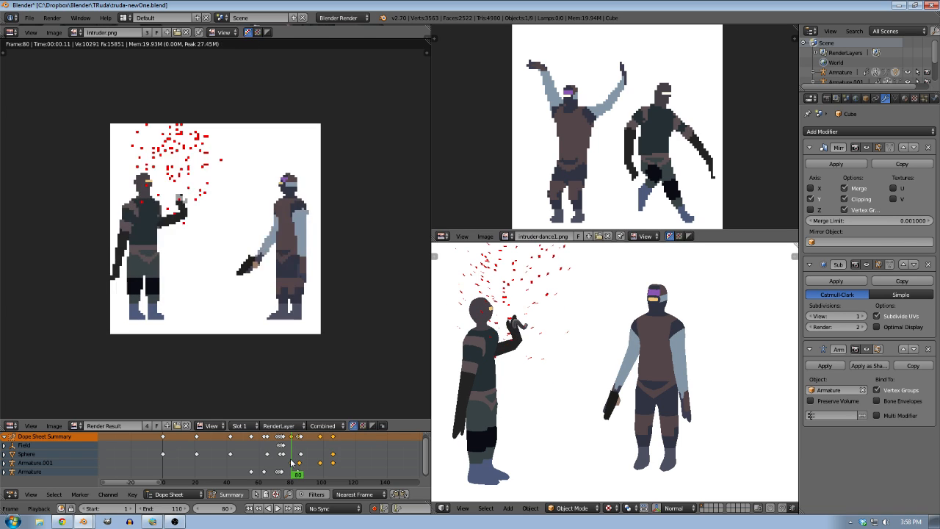
left_click(301, 473)
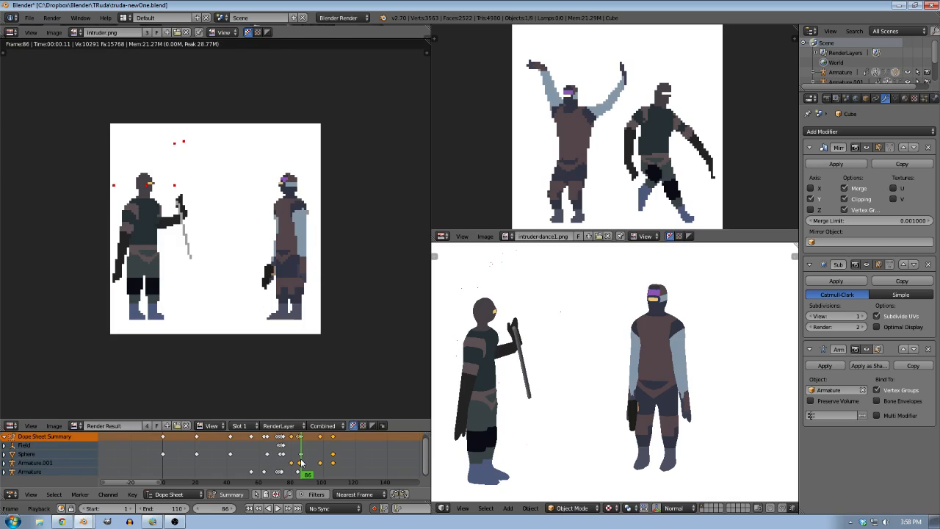
left_click(318, 456)
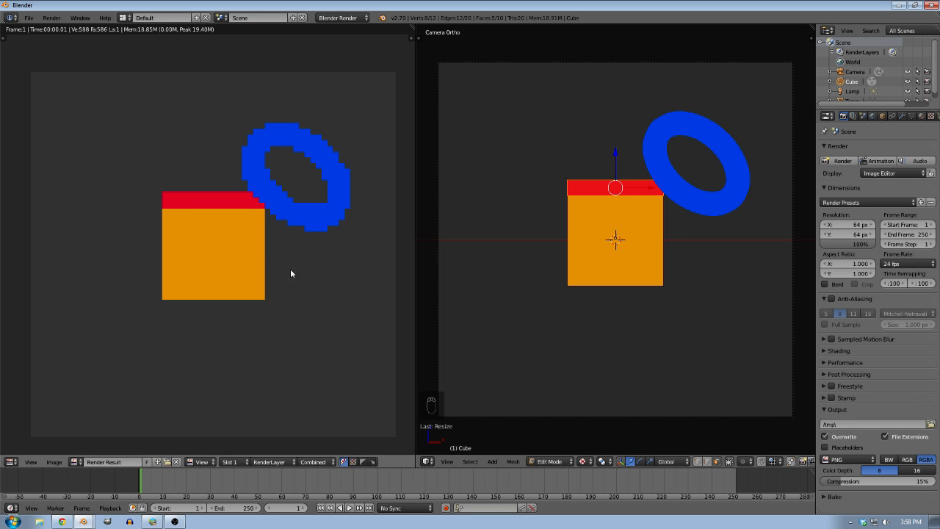
Scale the cube's top faces down so the orange block tapers into a trapezoid
key("s")
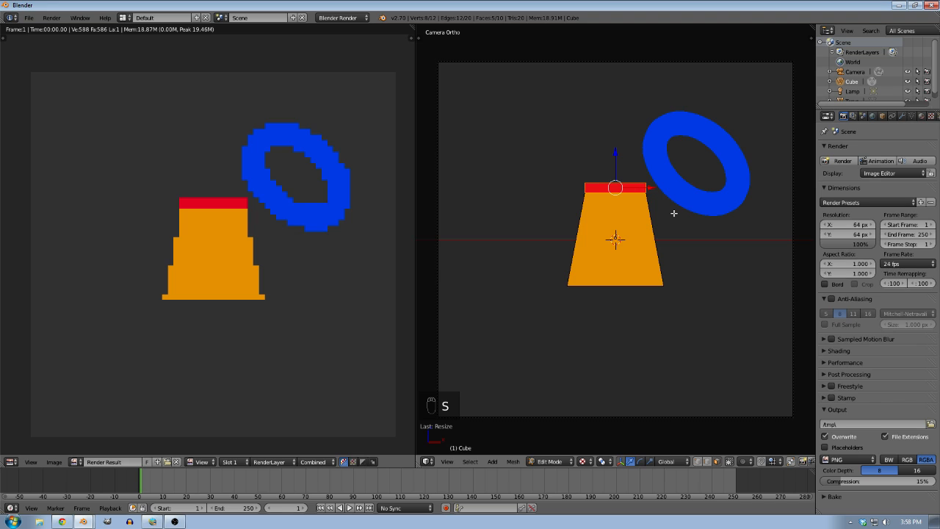
key("Tab")
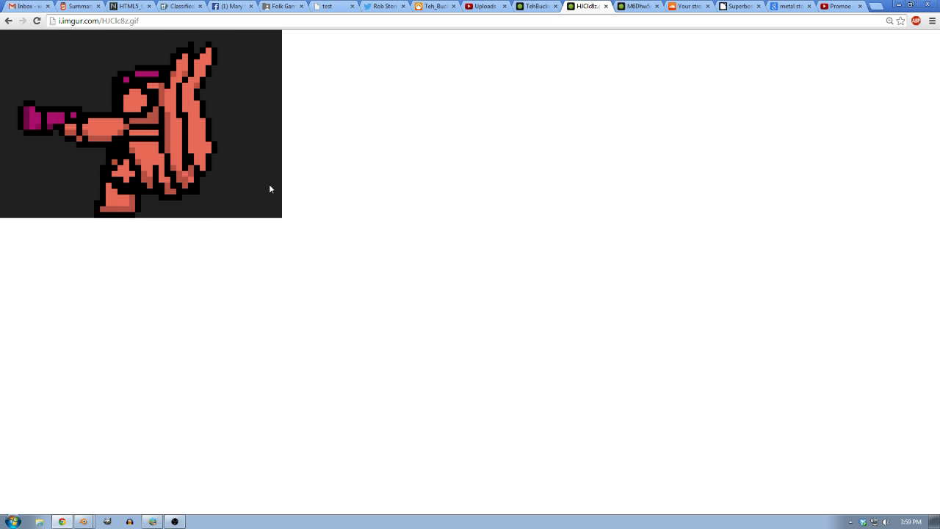
Show the imgur pixel-art winged-creature GIF in Chrome as a style reference
left_click(637, 5)
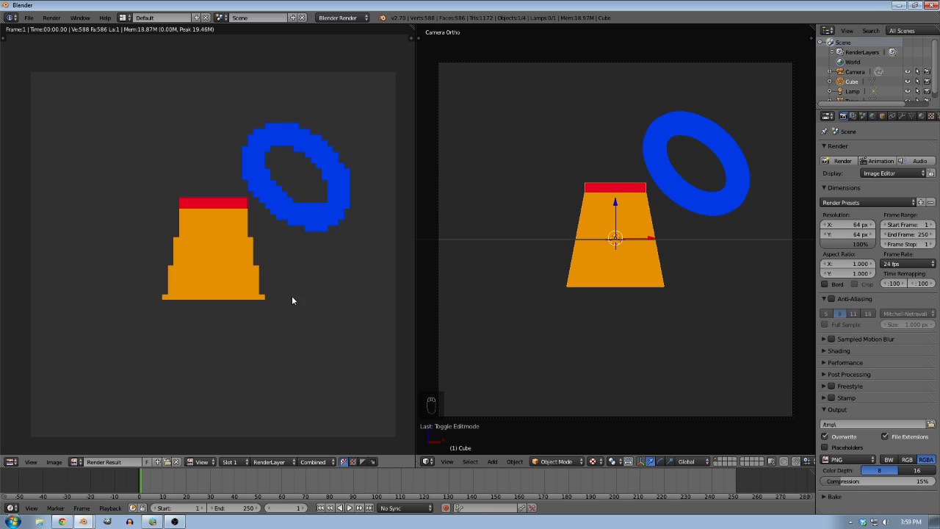
Add a UV sphere beside the tapered block and give it a new lime-green material
key("g")
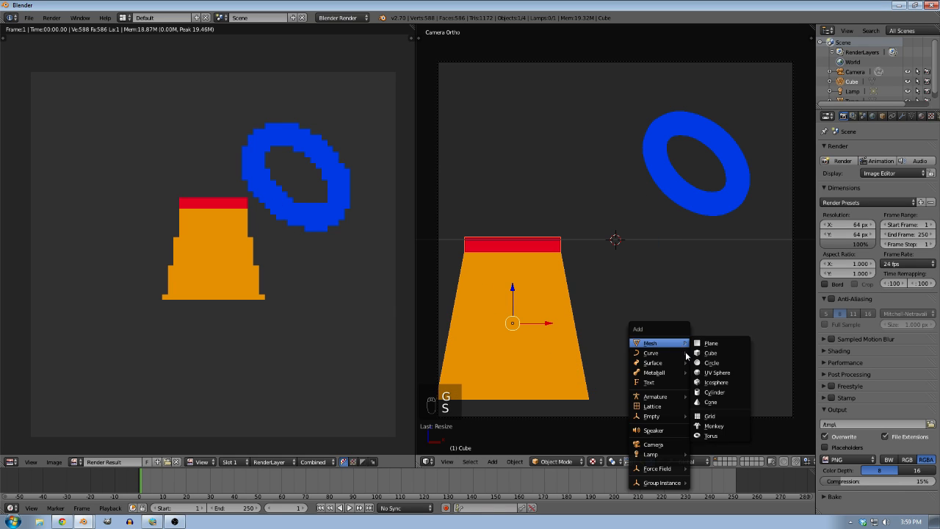
left_click(716, 373)
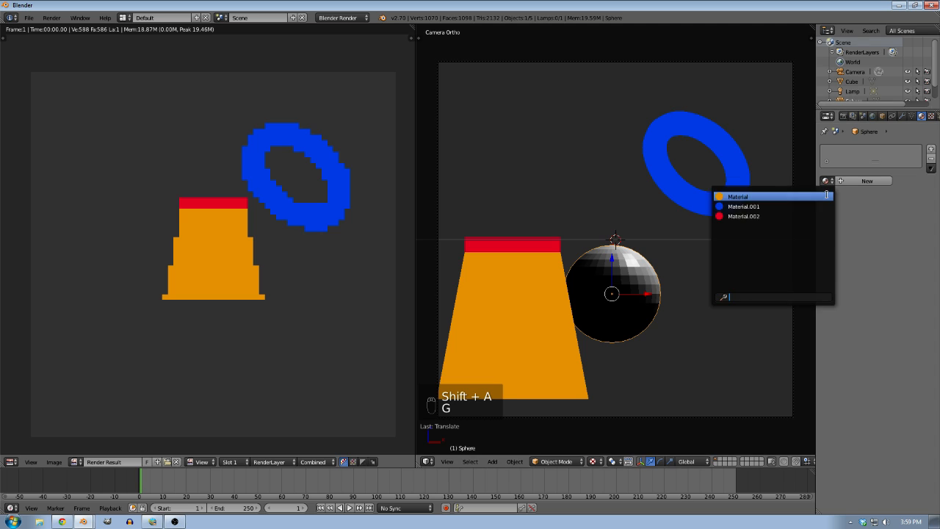
left_click(866, 181)
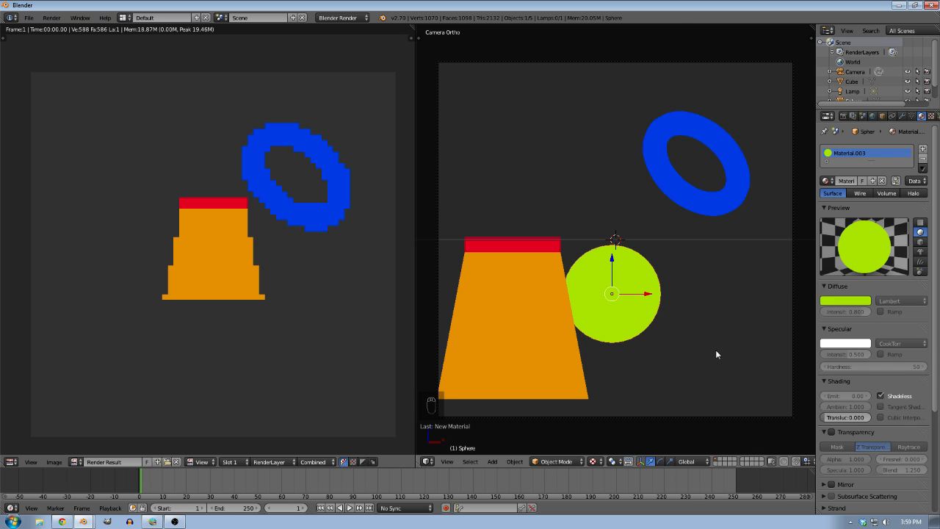
left_click(827, 116)
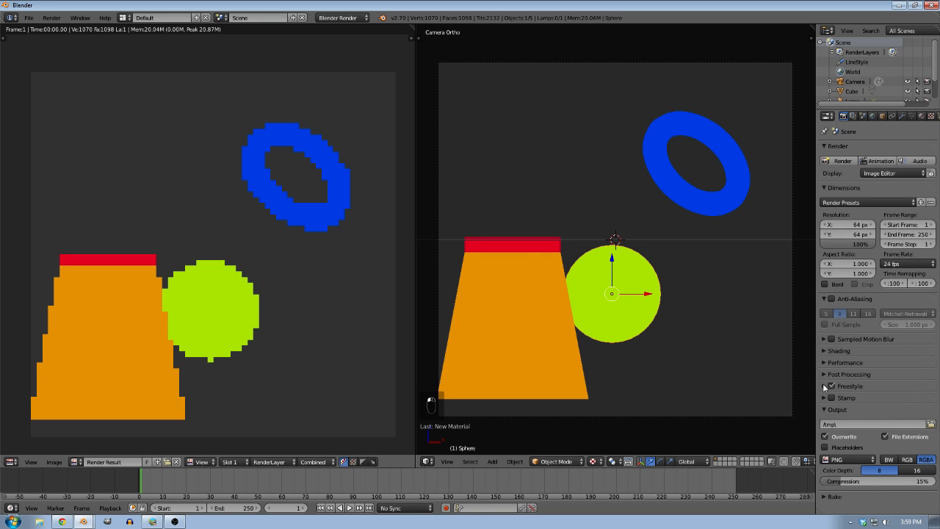
Thicken the Freestyle black outlines drawn around every shape
left_click(851, 116)
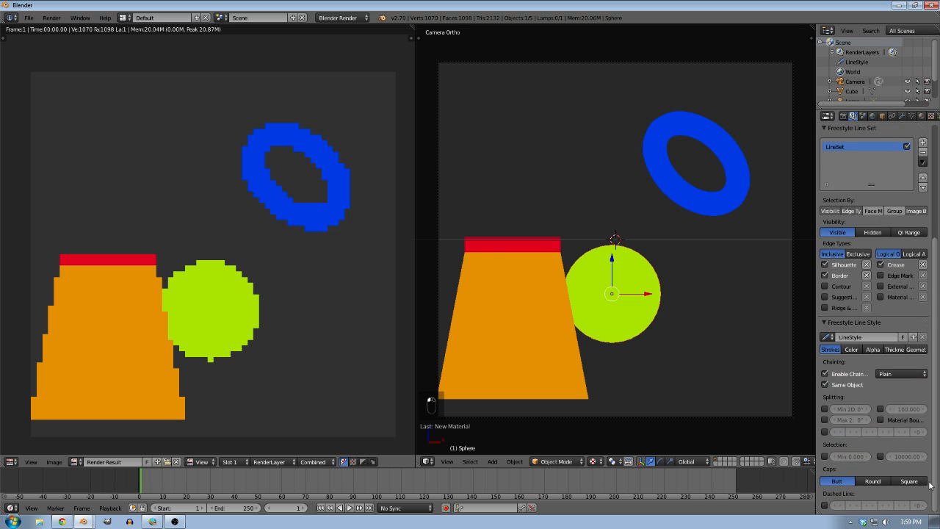
left_click(894, 349)
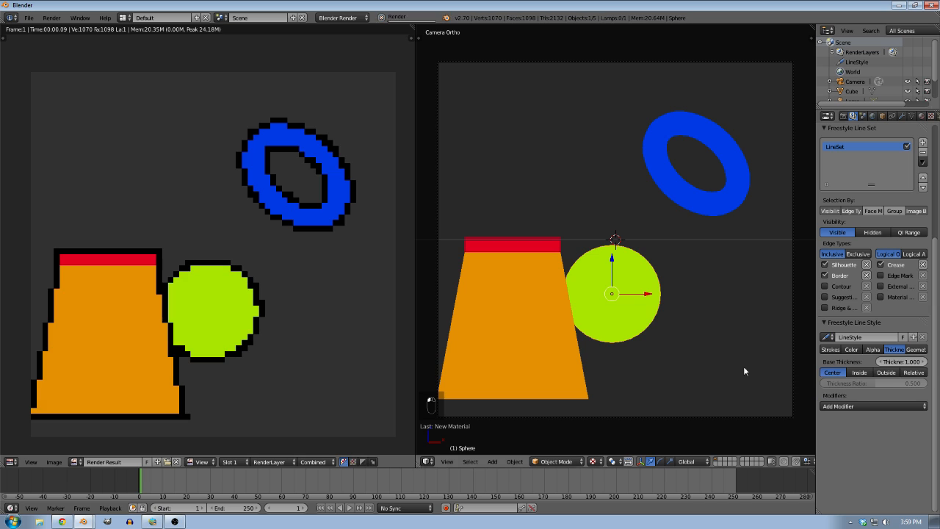
mouse_move(687, 296)
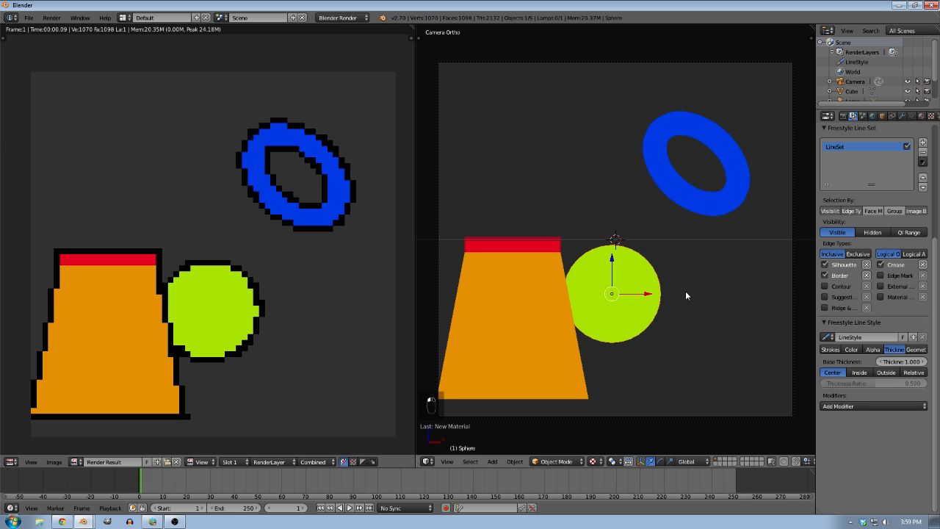
Move the orange block to a new spot above the green sphere
left_click(512, 323)
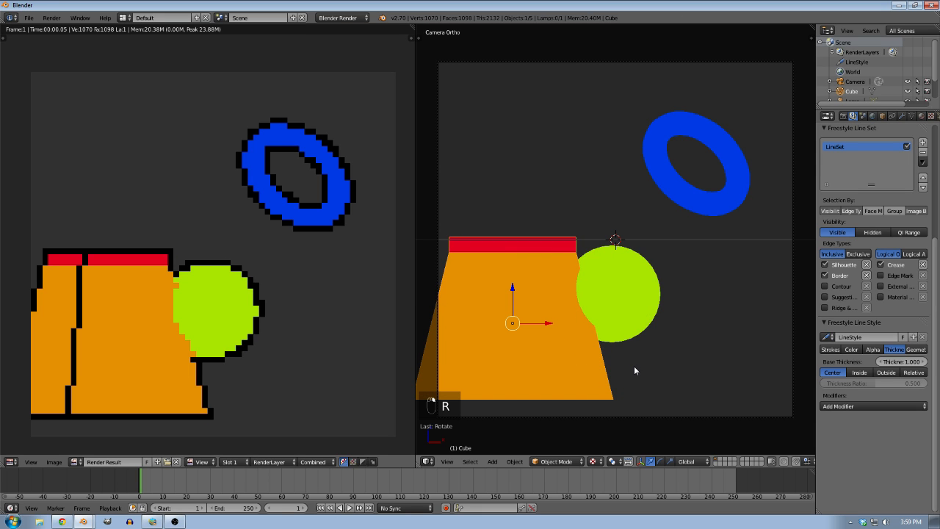
key("g")
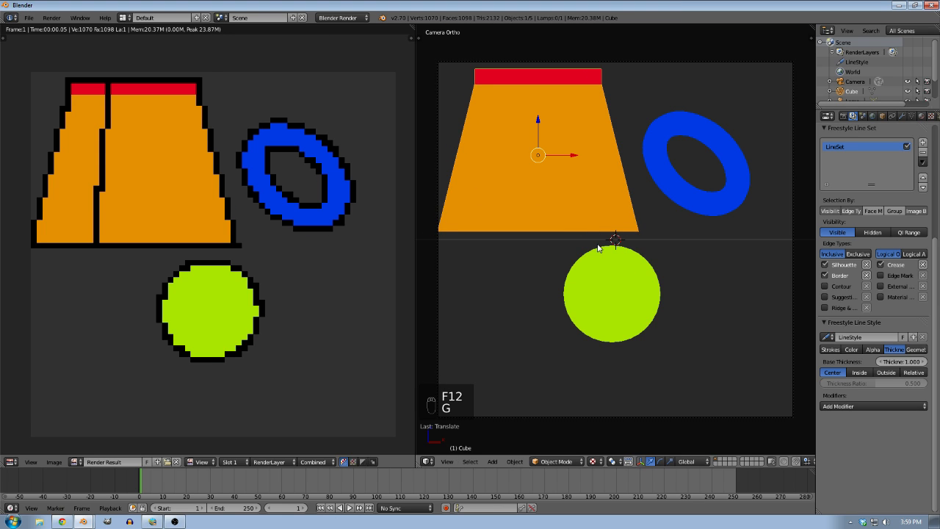
Set the orange block's material diffuse shading model to Toon
left_click(852, 116)
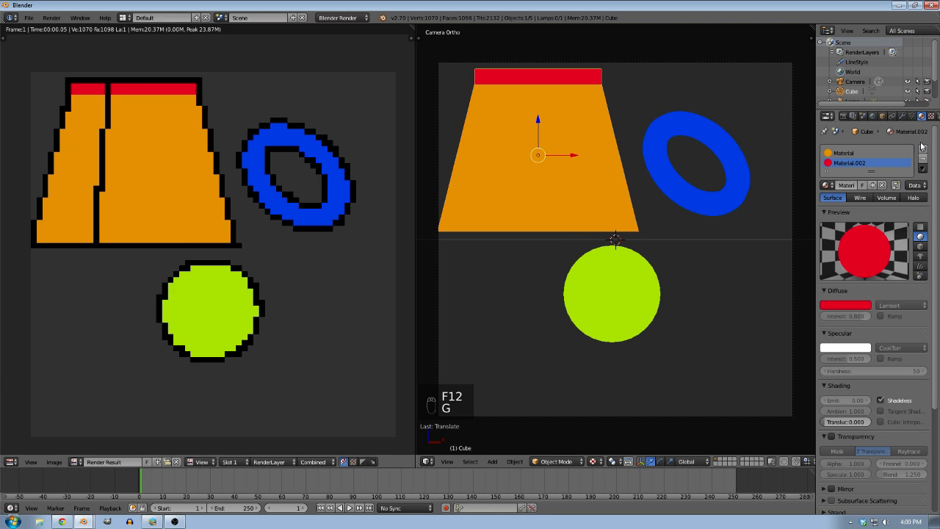
left_click(845, 153)
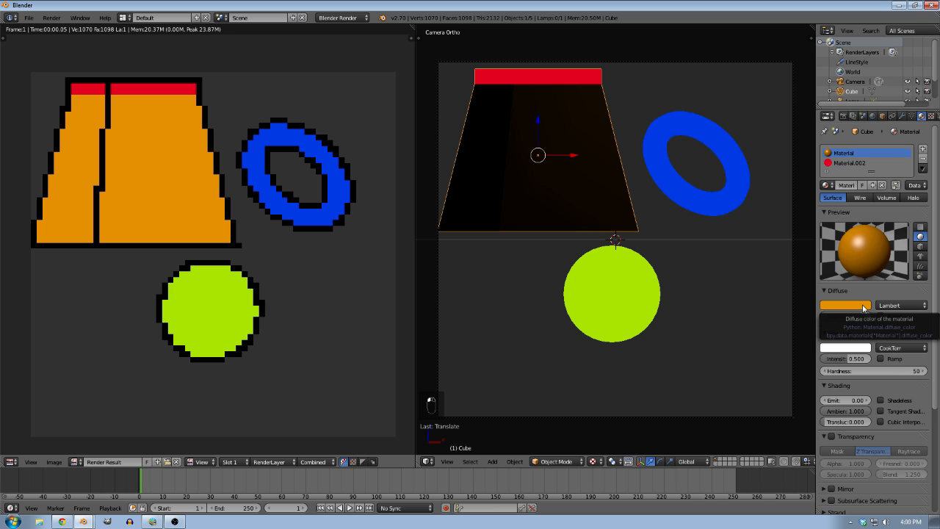
left_click(898, 304)
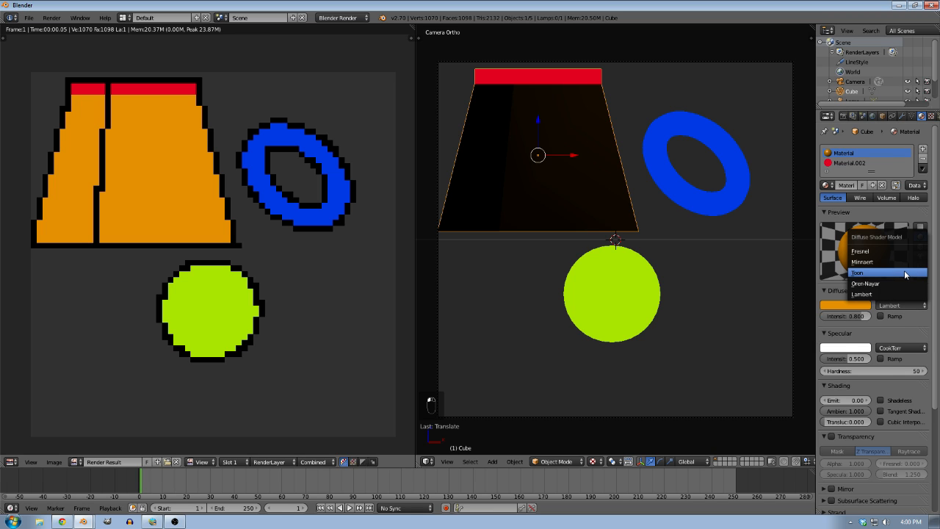
left_click(857, 271)
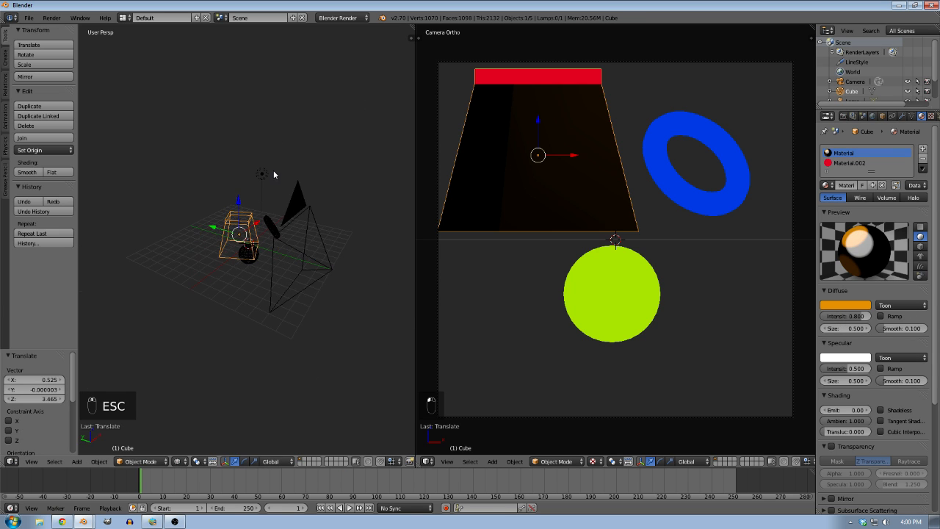
Remove the old lamp, add a Sun lamp and rotate it to angle onto the scene
key("shift+a")
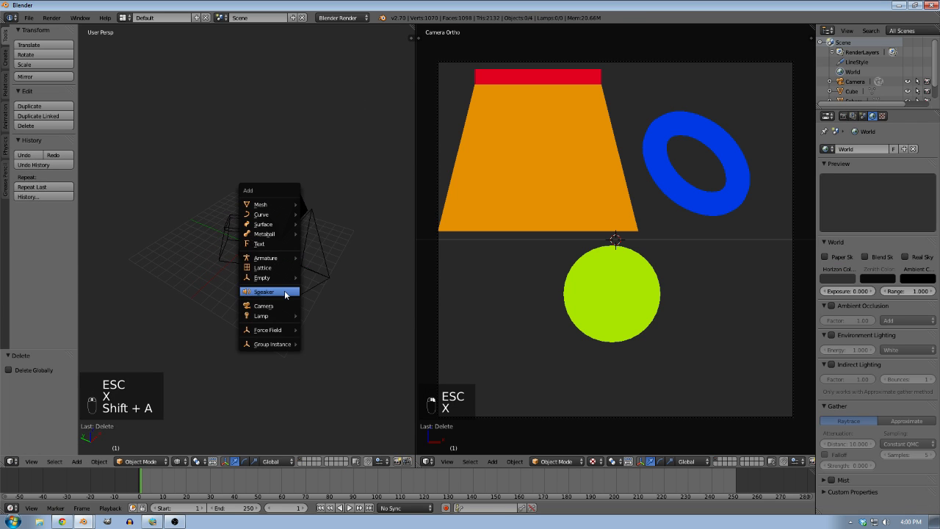
left_click(261, 315)
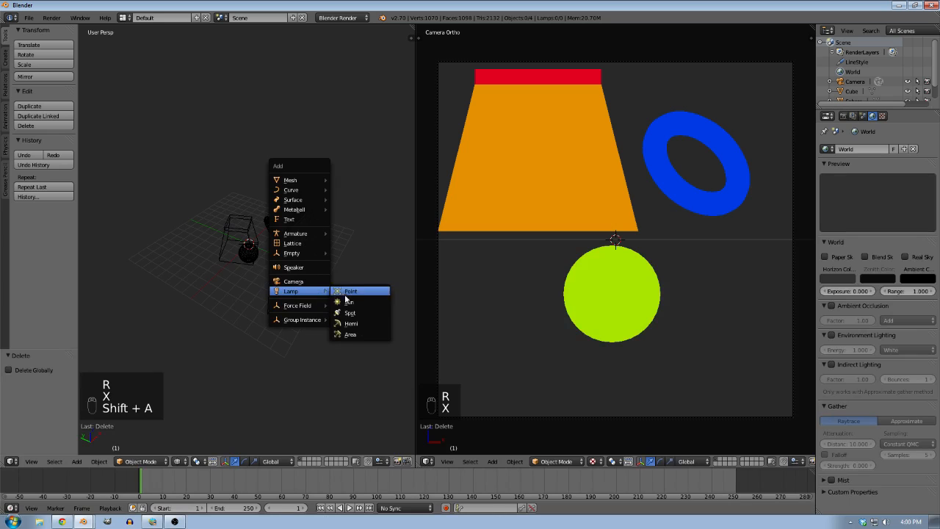
left_click(348, 302)
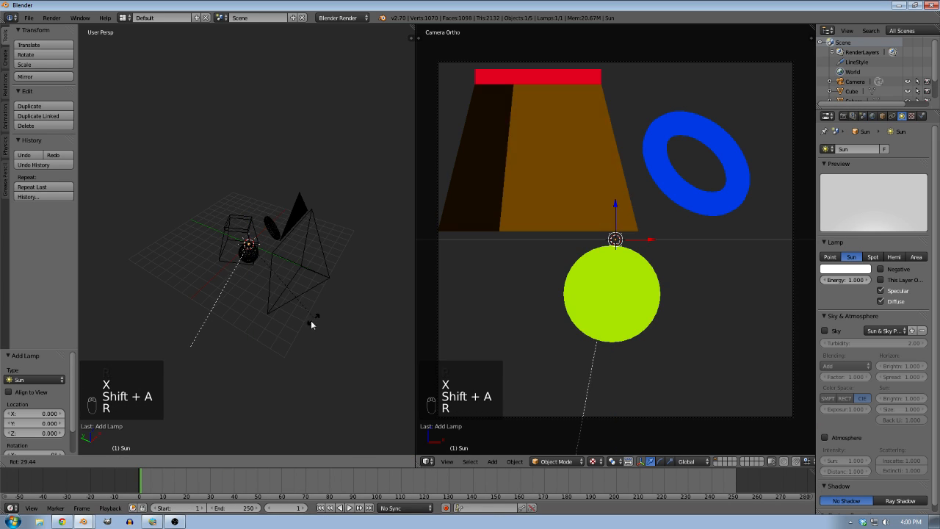
key("r")
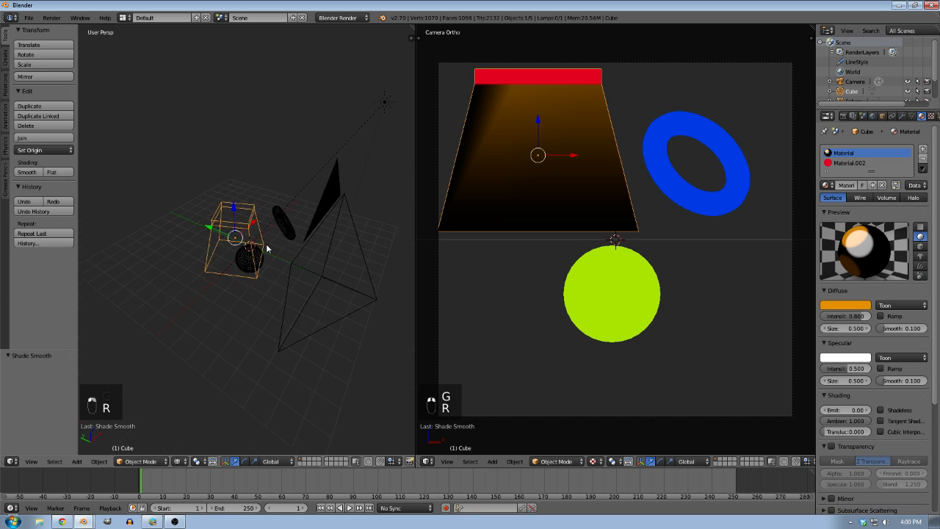
key("Tab")
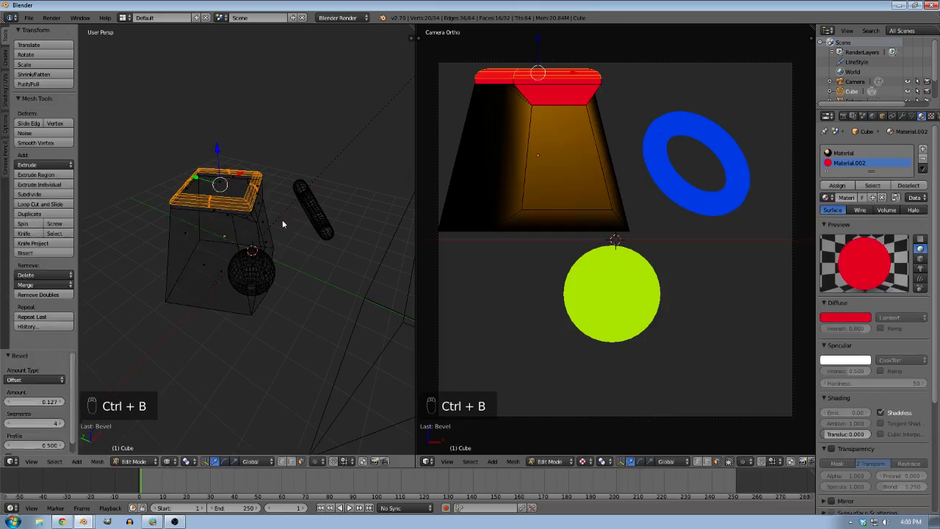
Bevel the edges of the block's red top so the cap looks rounded
key("Tab")
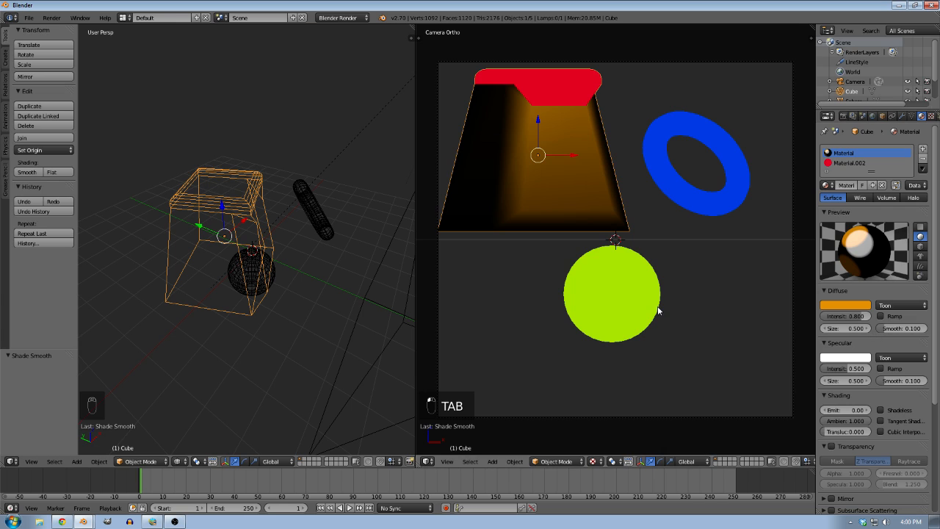
With lit preview on, set the specular colour to orange, tune the toon size and re-render
key("n")
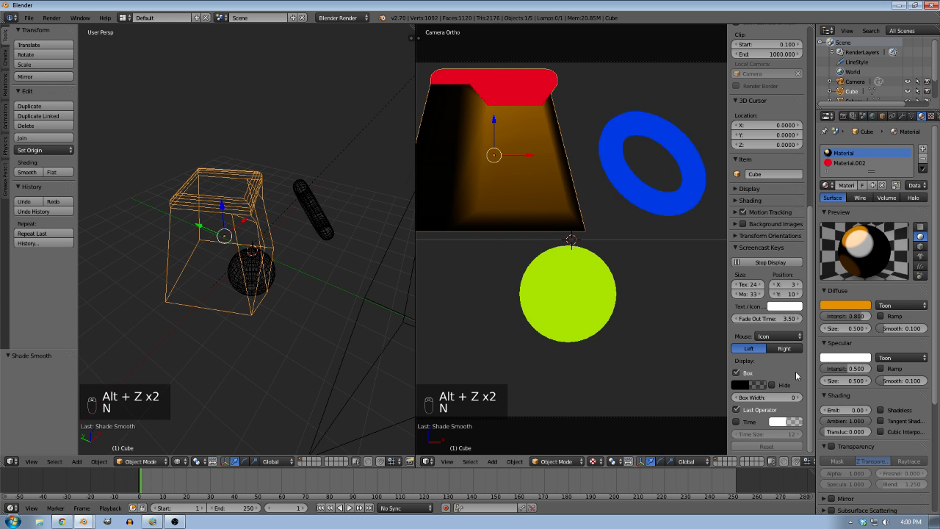
left_click(766, 188)
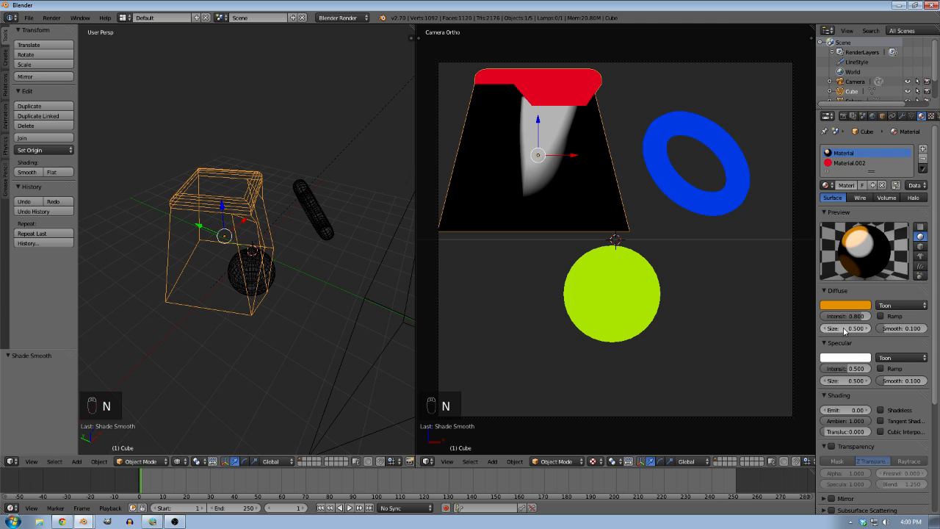
left_click(844, 304)
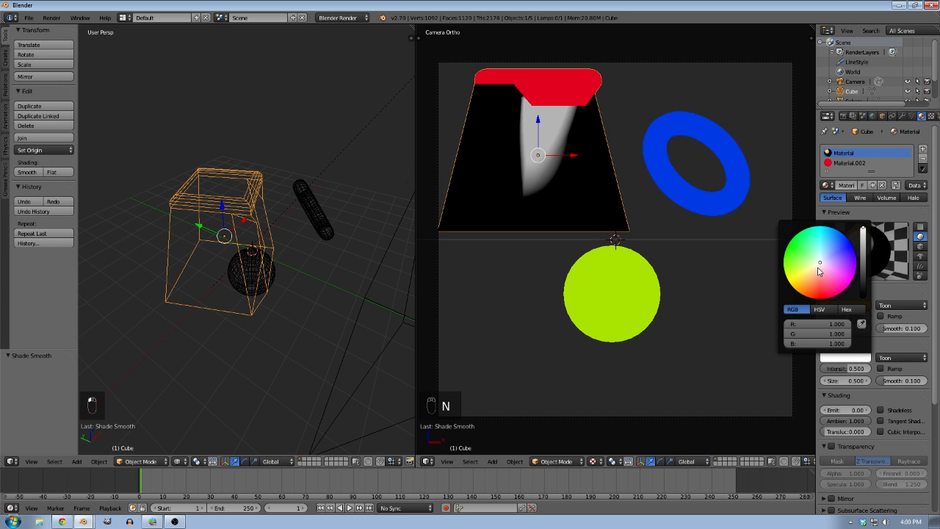
left_click(816, 288)
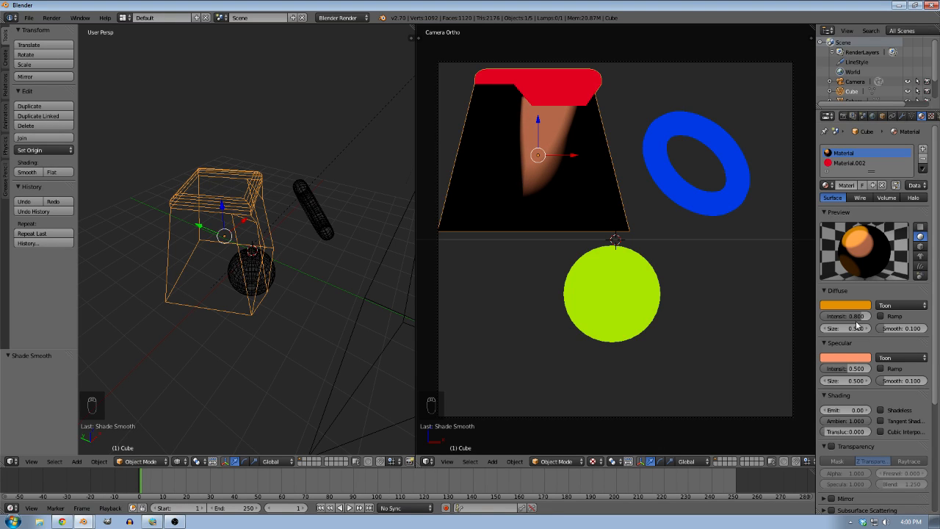
left_click(845, 329)
type("3.14")
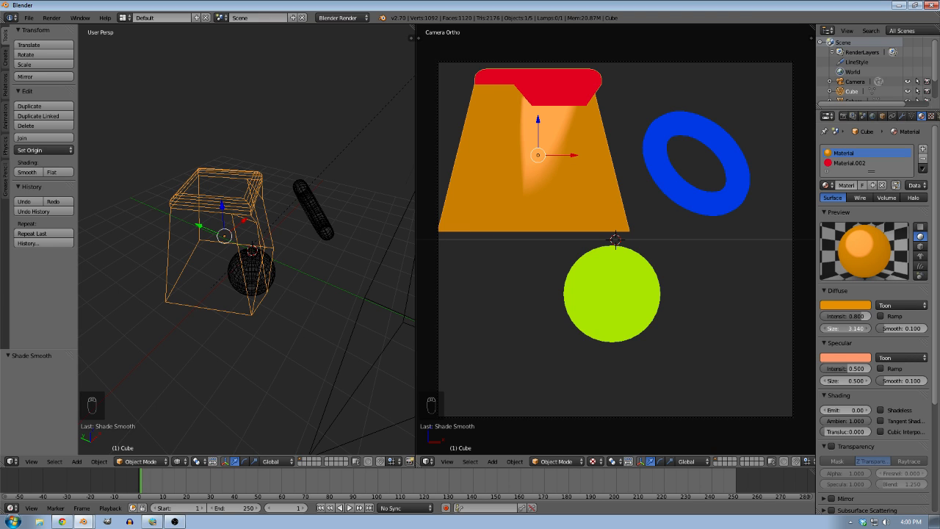
key("F12")
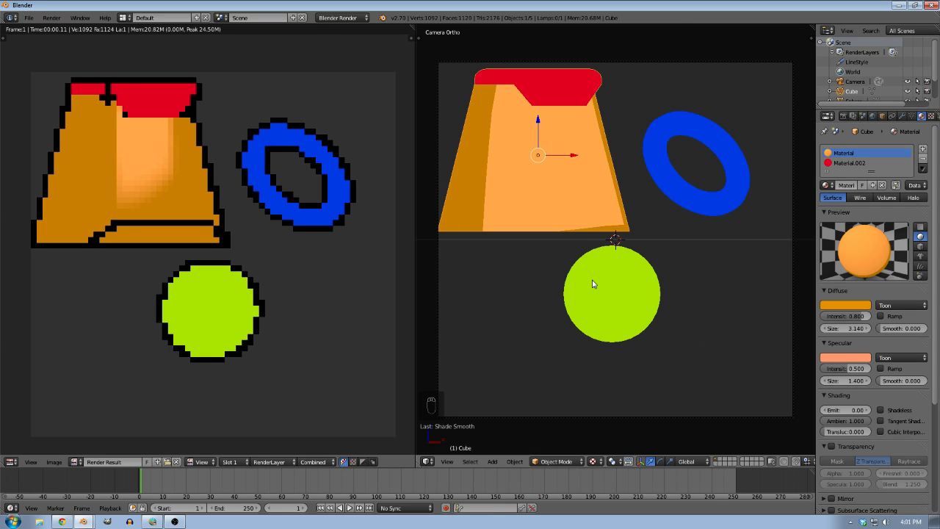
Render the two-tone orange block scene and bring up the Render properties
key("r")
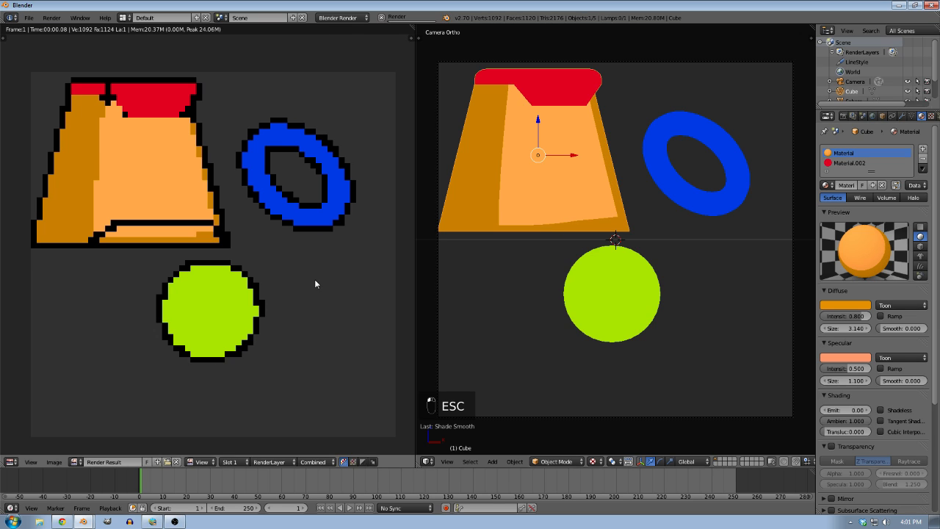
mouse_move(335, 291)
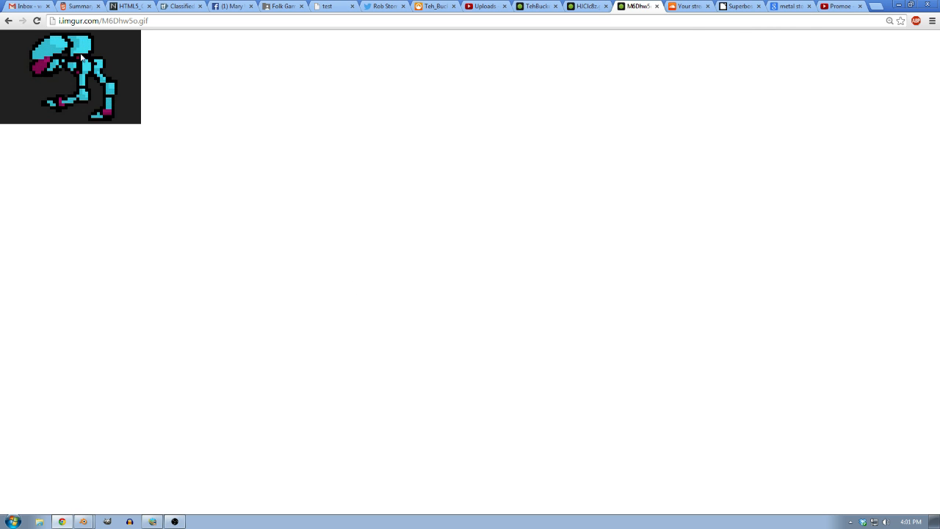
mouse_move(251, 188)
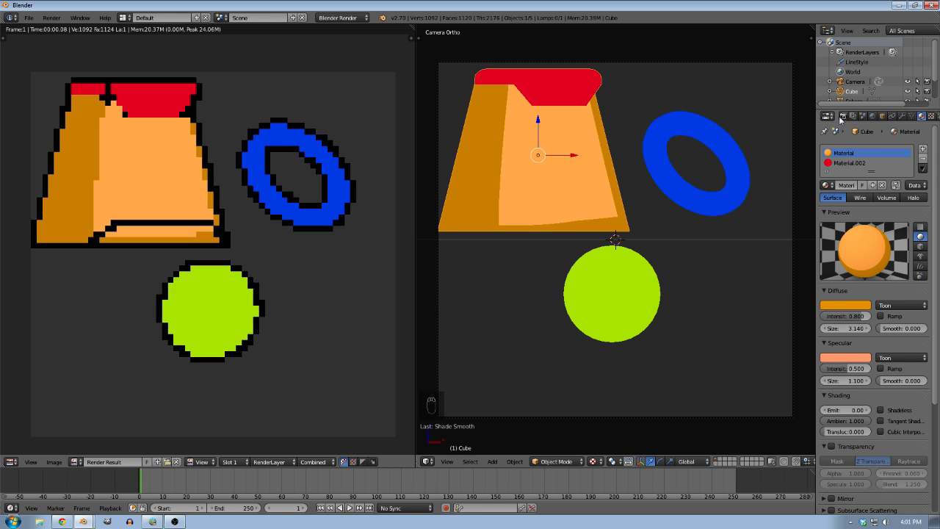
left_click(827, 116)
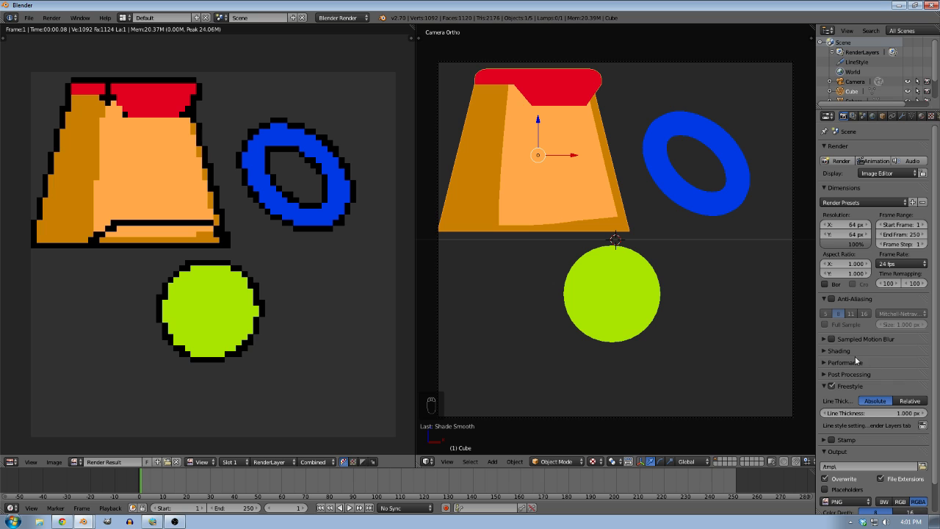